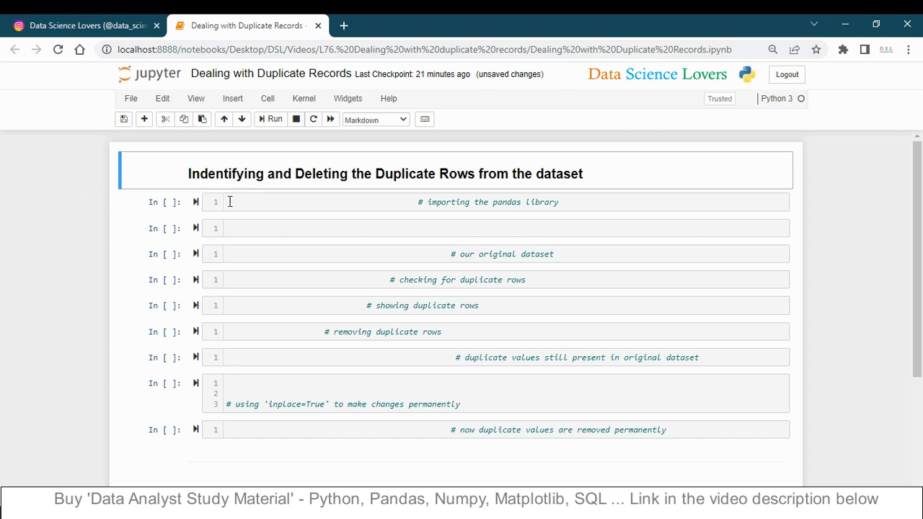
Step: Write and run 'import pandas as pd' in the first cell
{"action": "type", "text": "impo"}
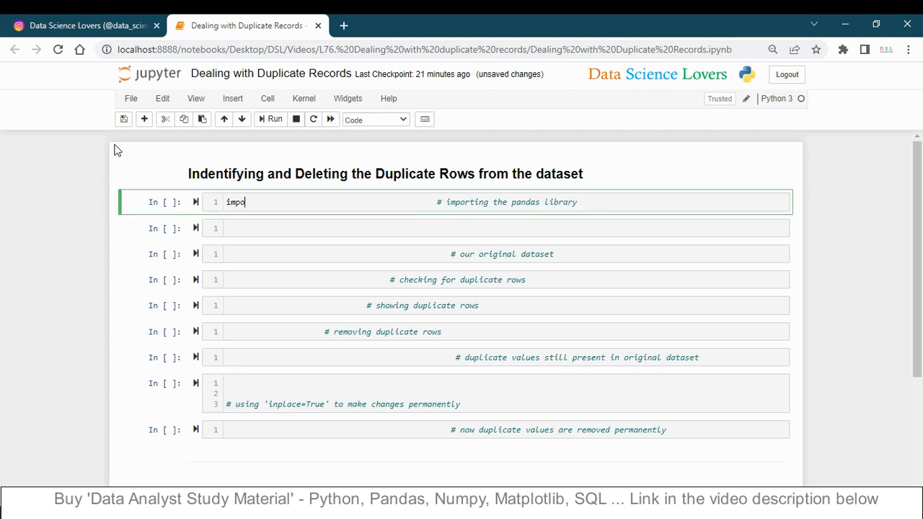
{"action": "type", "text": "rt p"}
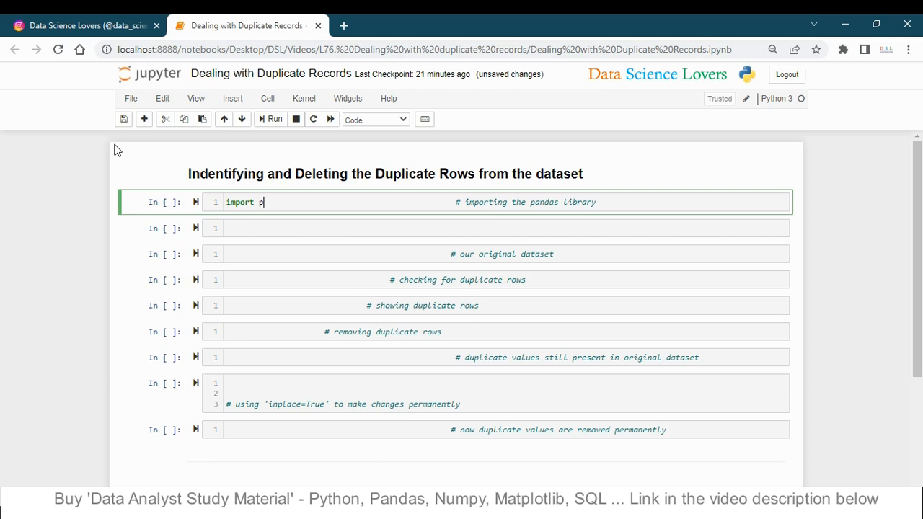
{"action": "type", "text": "and"}
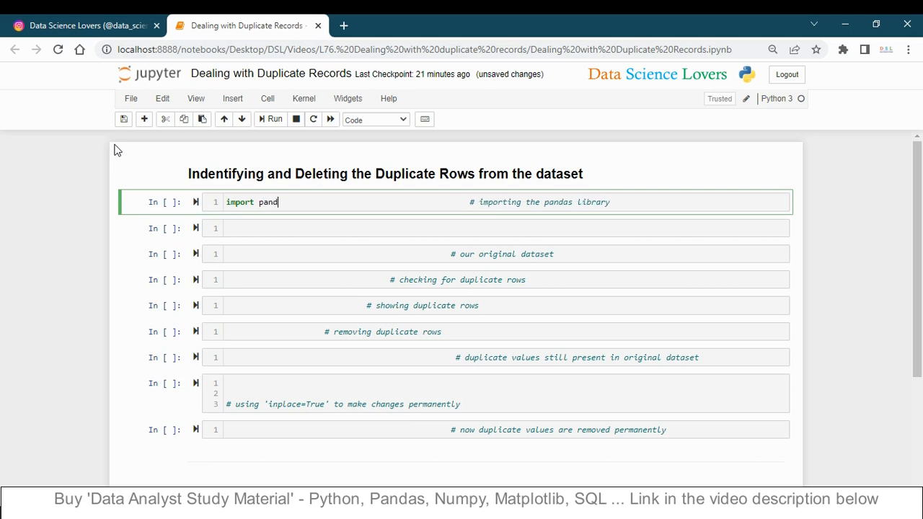
{"action": "type", "text": "as pd"}
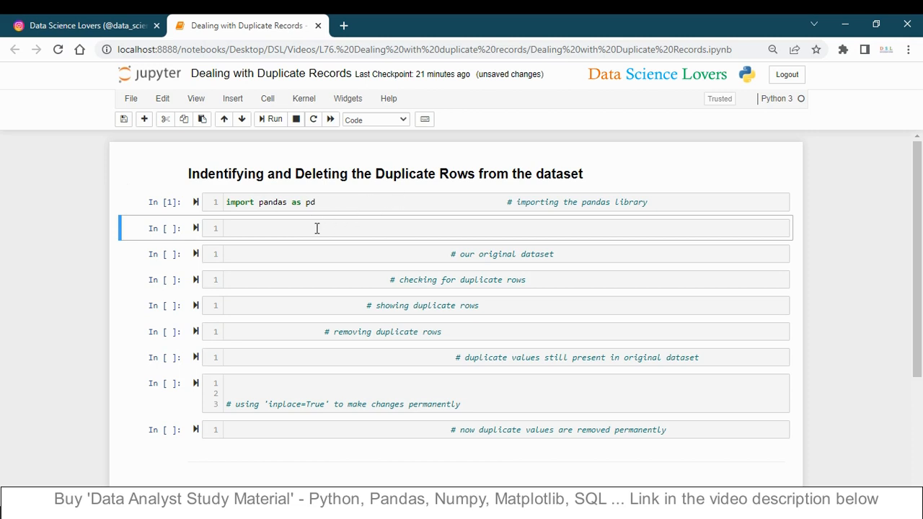
{"action": "left_click", "coordinate": [316, 229]}
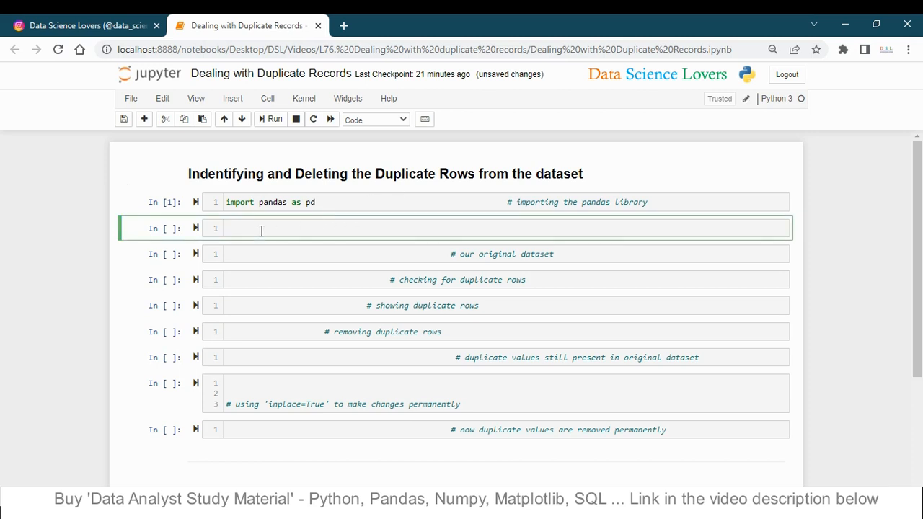
{"action": "mouse_move", "coordinate": [414, 323]}
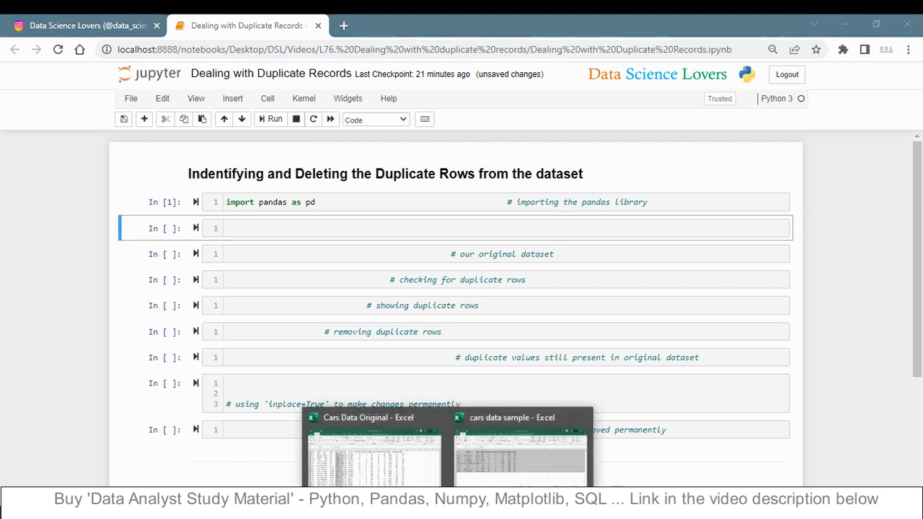
{"action": "left_click", "coordinate": [365, 419]}
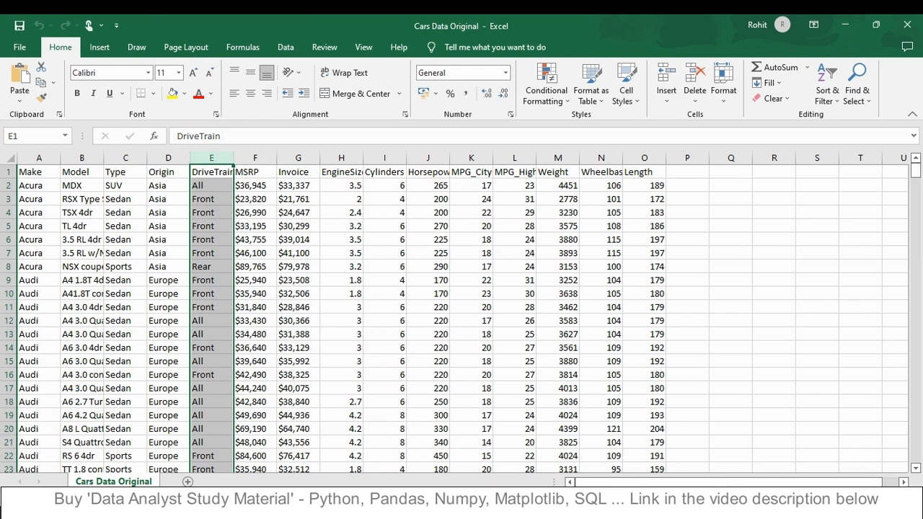
{"action": "mouse_move", "coordinate": [503, 284]}
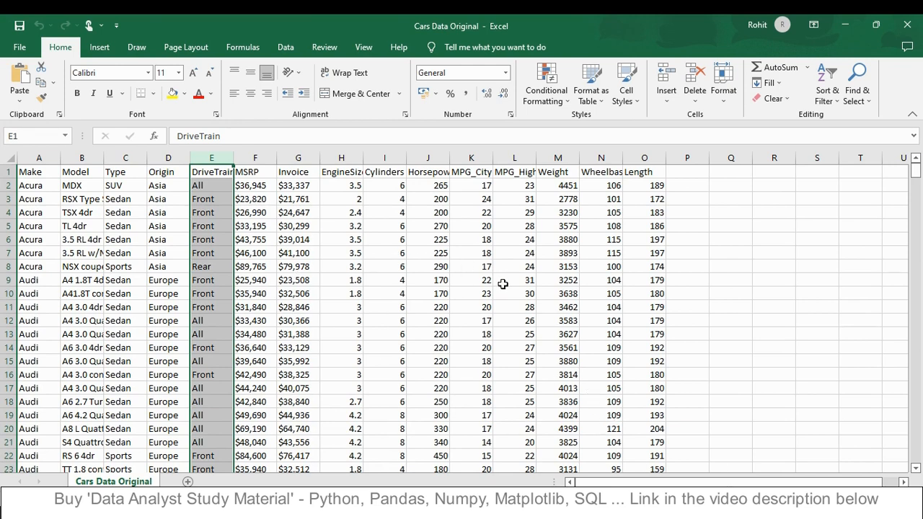
{"action": "mouse_move", "coordinate": [526, 467]}
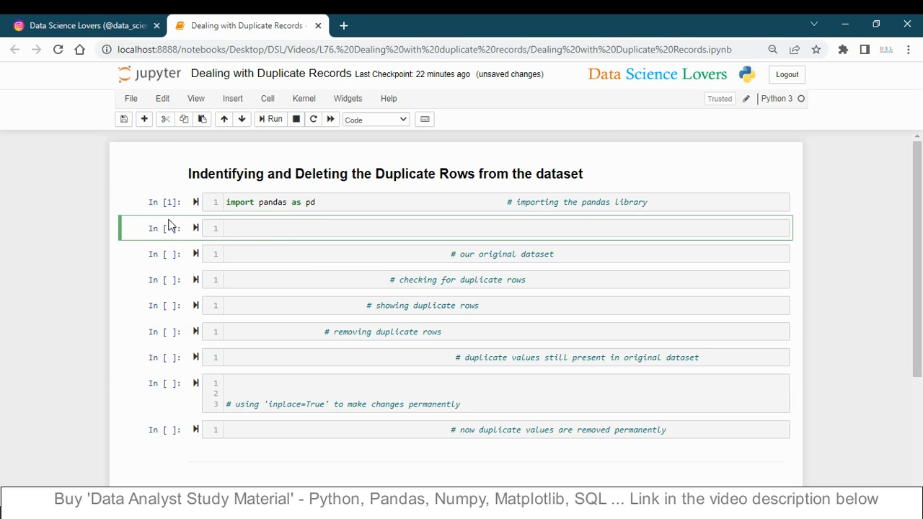
Step: Start the second cell with an empty pd.read_excel() call
{"action": "type", "text": "pd.re"}
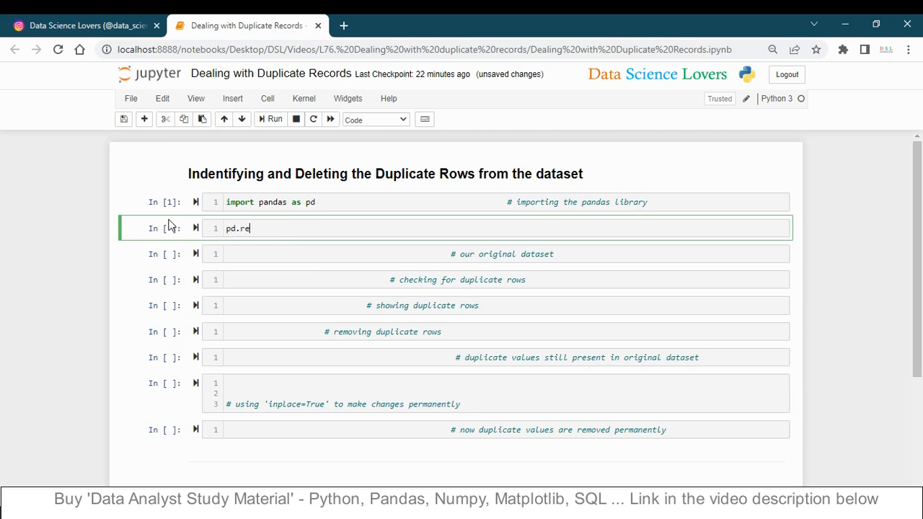
{"action": "type", "text": "ad_"}
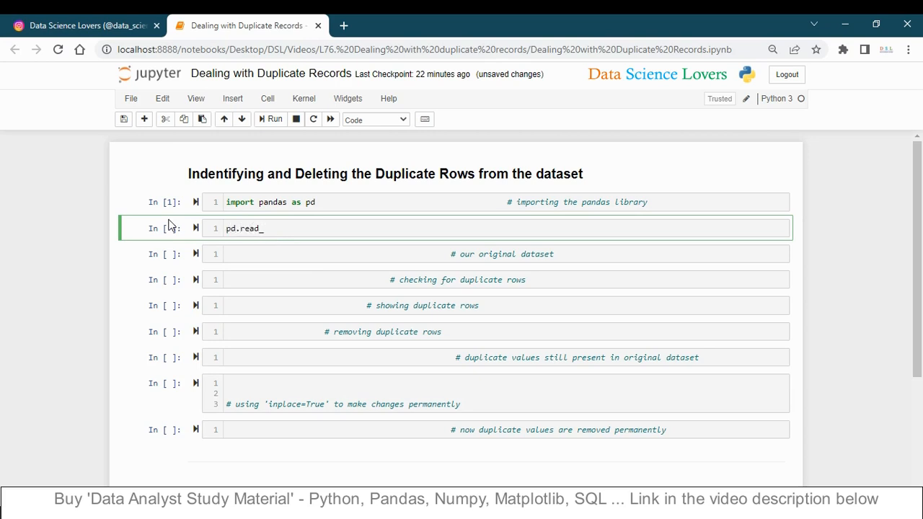
{"action": "type", "text": "excel"}
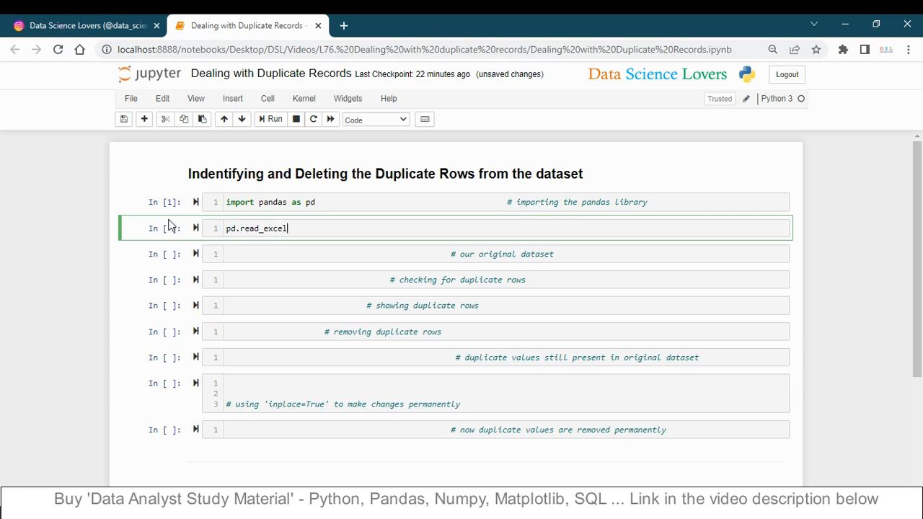
{"action": "type", "text": "()"}
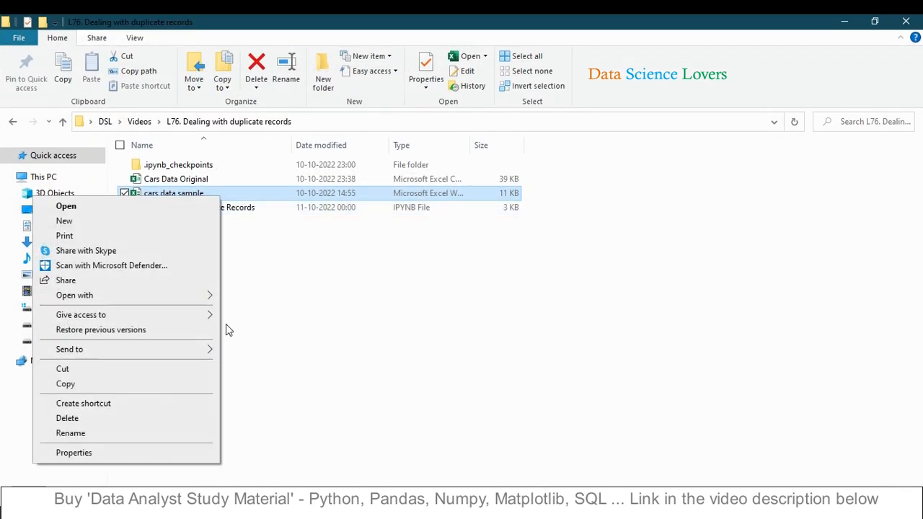
Step: Copy the cars data sample file's full path from its Properties Security tab
{"action": "left_click", "coordinate": [72, 453]}
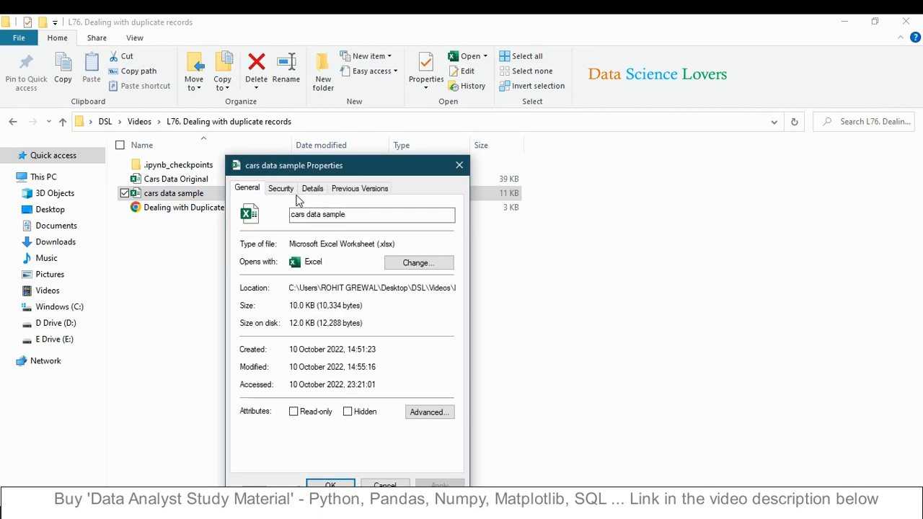
{"action": "left_click", "coordinate": [280, 188]}
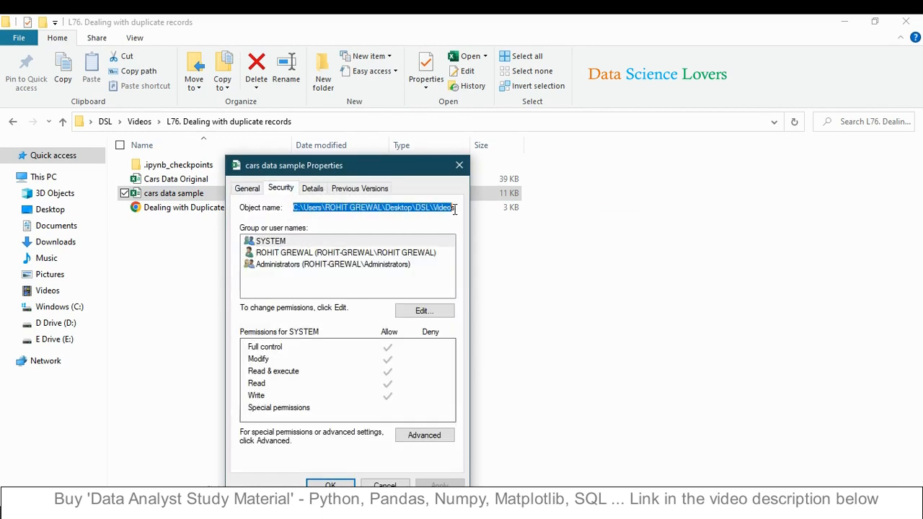
{"action": "right_click", "coordinate": [372, 208]}
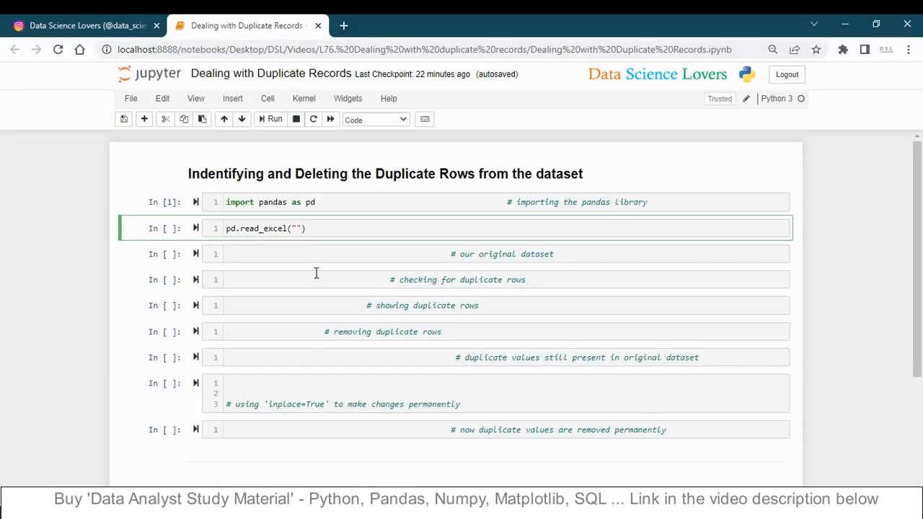
Step: Load the file with data = pd.read_excel(r"...cars data sample.xlsx") and run it
{"action": "type", "text": "C:\\Users\\ROHIT GREWAL\\Desktop\\DSL\\Videos\\L76. Dealing with duplicate records\\cars data sample.xlsx"}
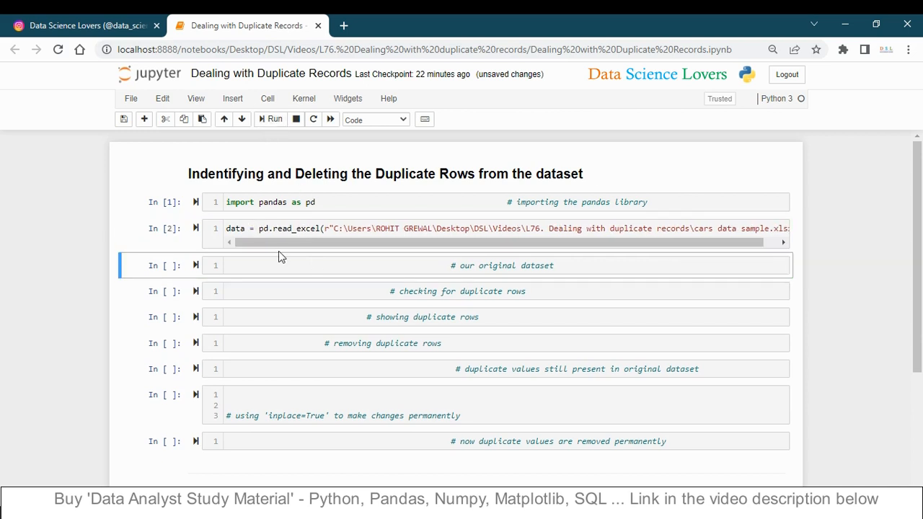
{"action": "left_click", "coordinate": [238, 265]}
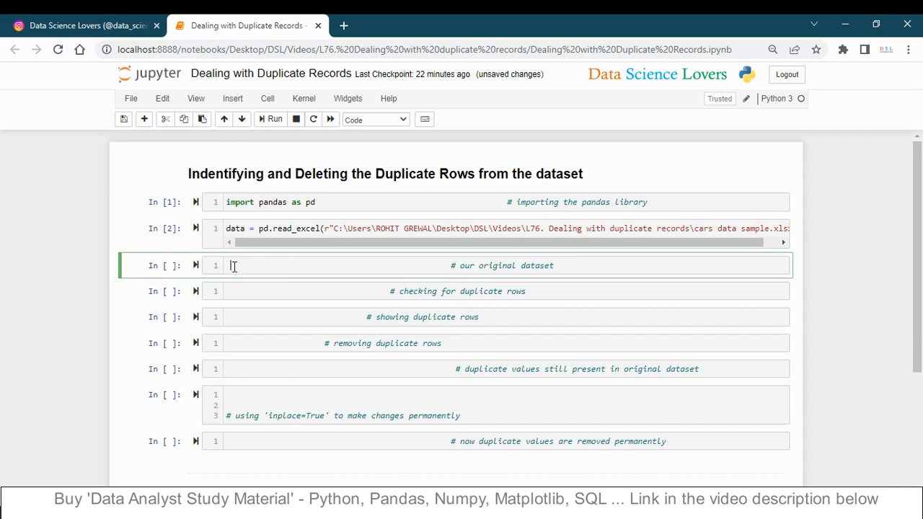
Step: Run 'data' in the third cell to show the ten-row cars table
{"action": "type", "text": "data"}
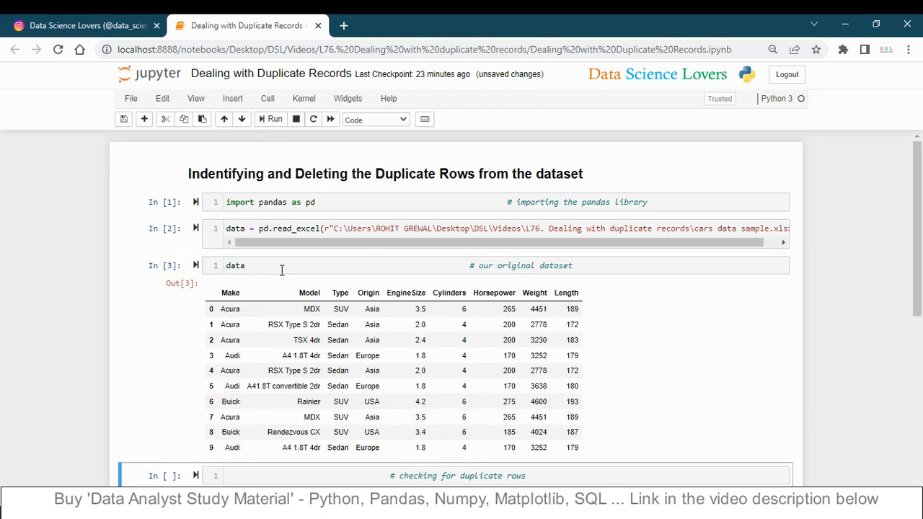
{"action": "scroll", "scroll_direction": "down", "scroll_amount": 3}
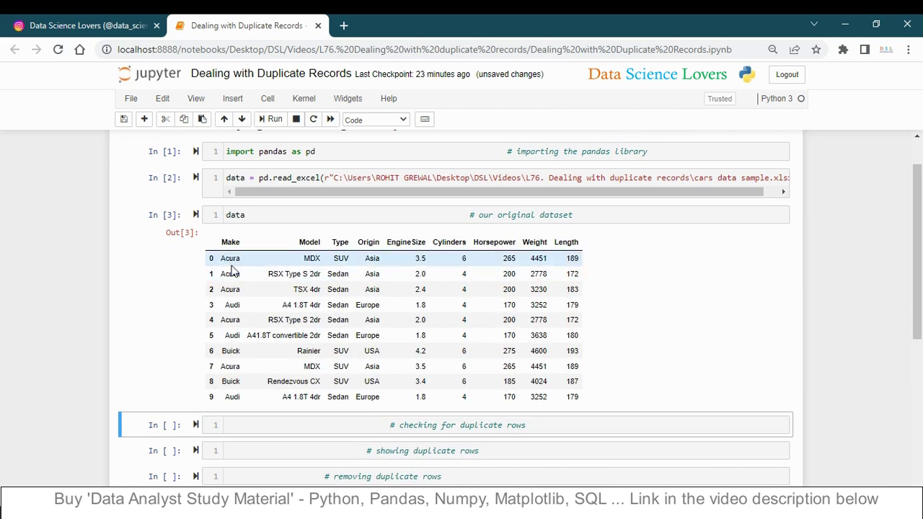
{"action": "scroll", "scroll_direction": "down", "scroll_amount": 3}
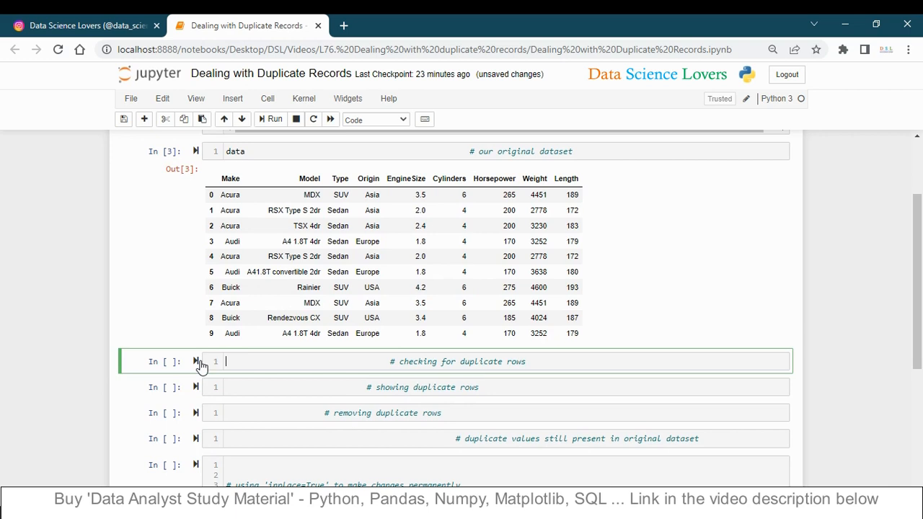
{"action": "mouse_move", "coordinate": [106, 341]}
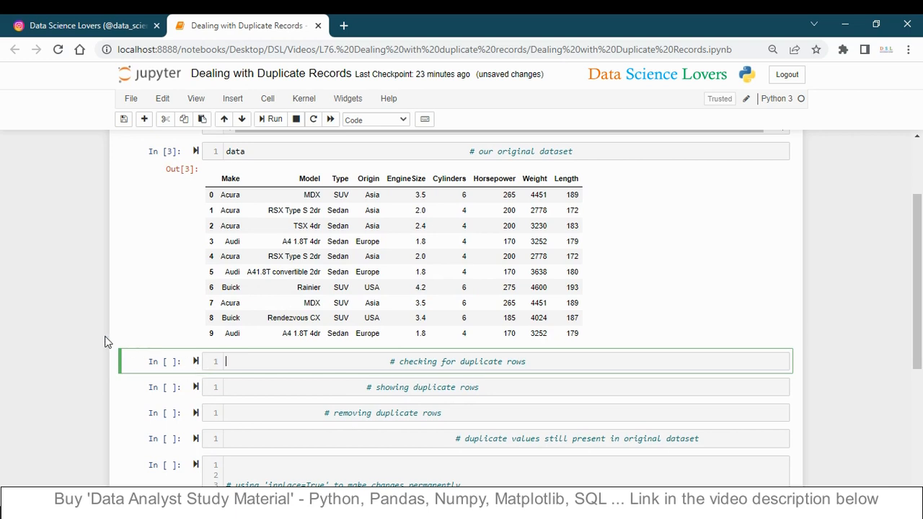
Step: Run data.duplicated() on the cars data
{"action": "type", "text": "data."}
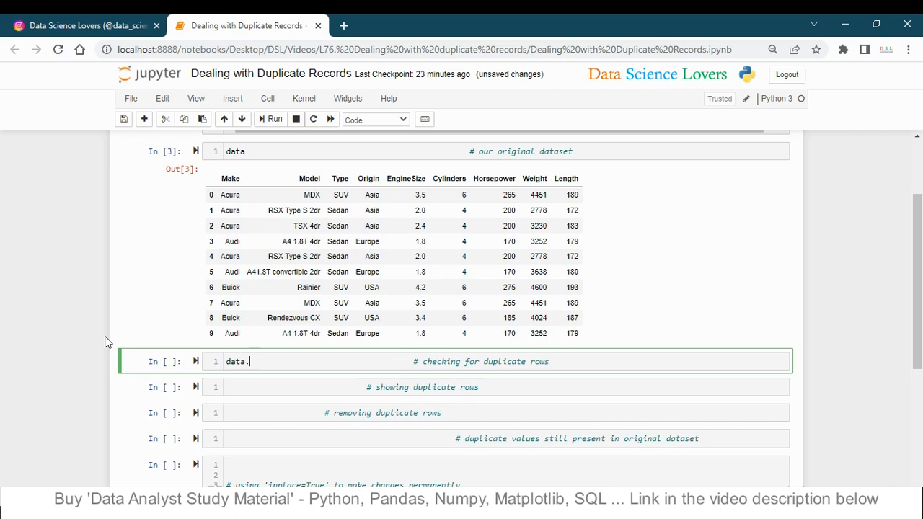
{"action": "type", "text": "du"}
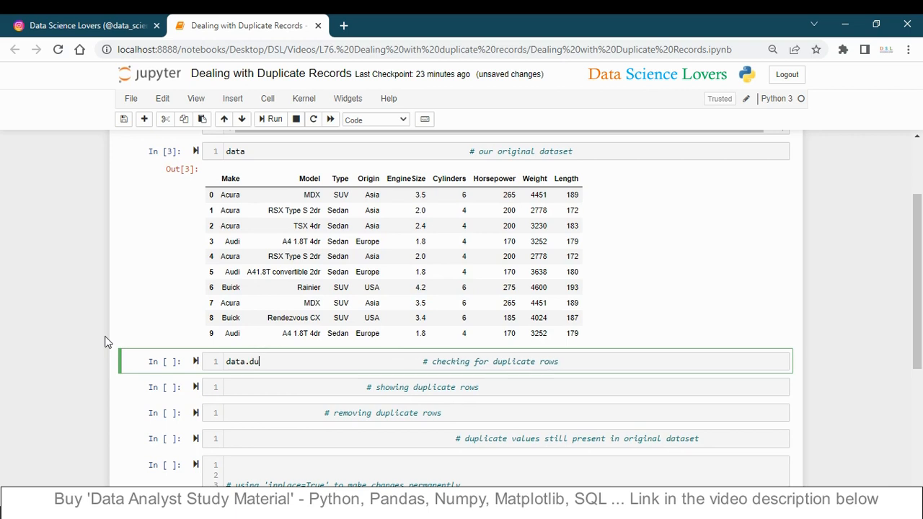
{"action": "type", "text": "plicated"}
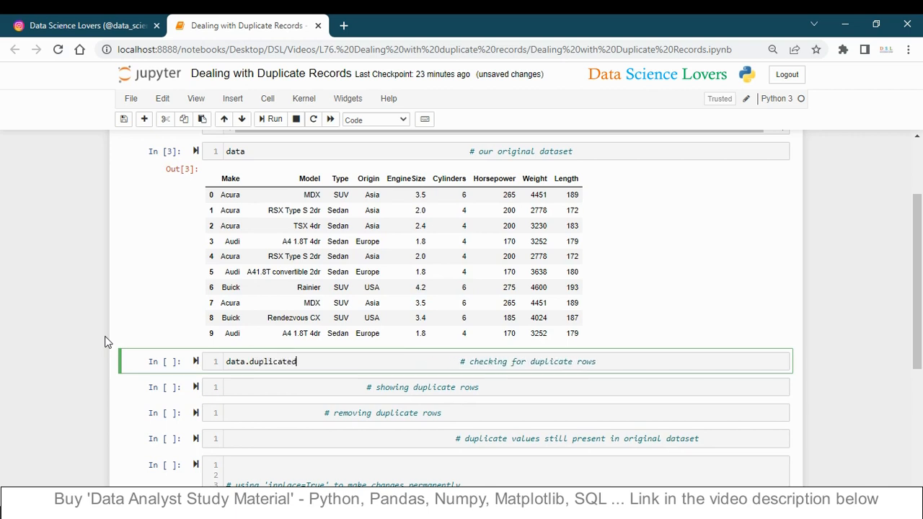
{"action": "type", "text": "()"}
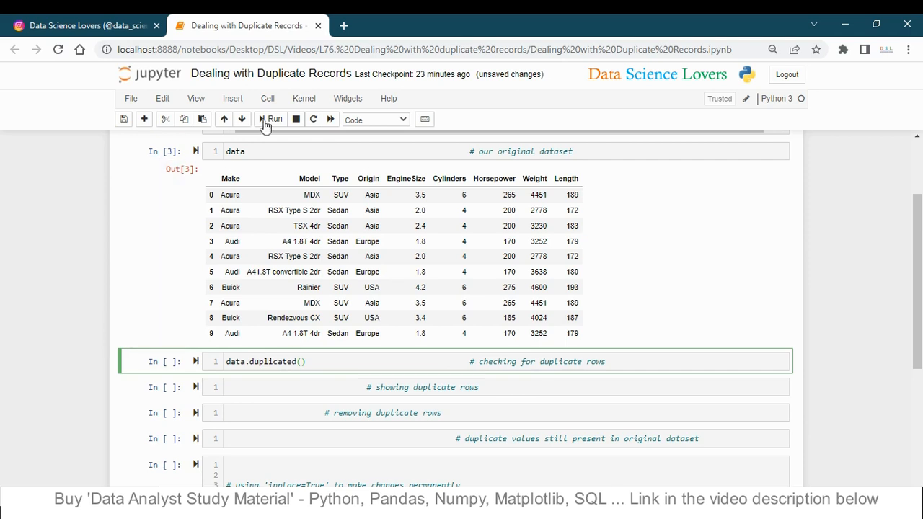
{"action": "left_click", "coordinate": [270, 119]}
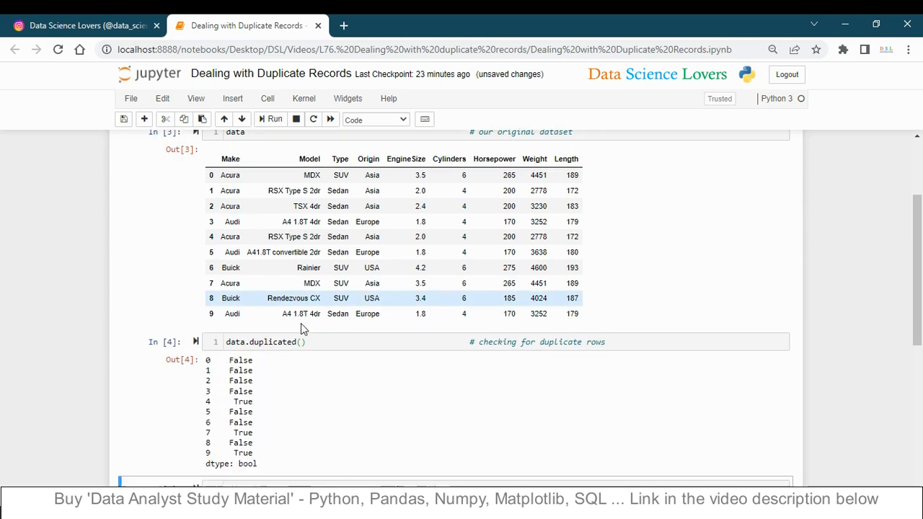
{"action": "scroll", "scroll_direction": "down", "scroll_amount": 3}
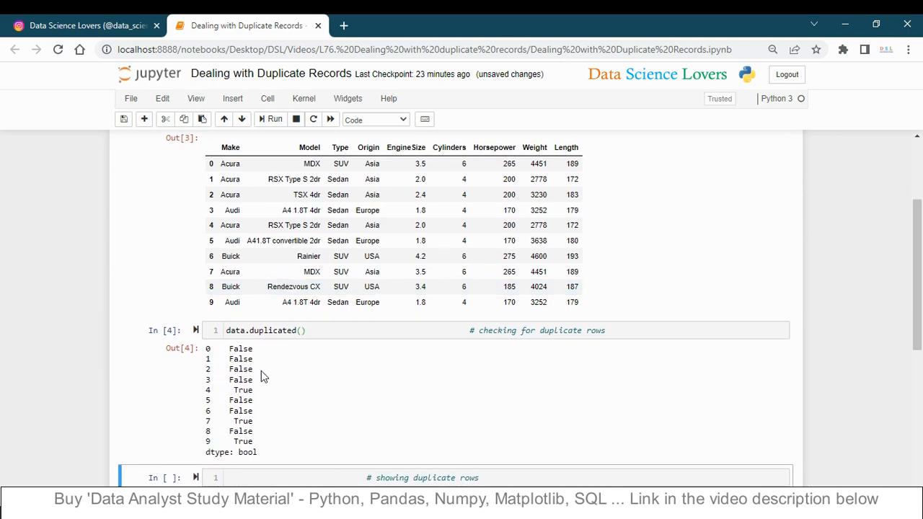
{"action": "mouse_move", "coordinate": [258, 396]}
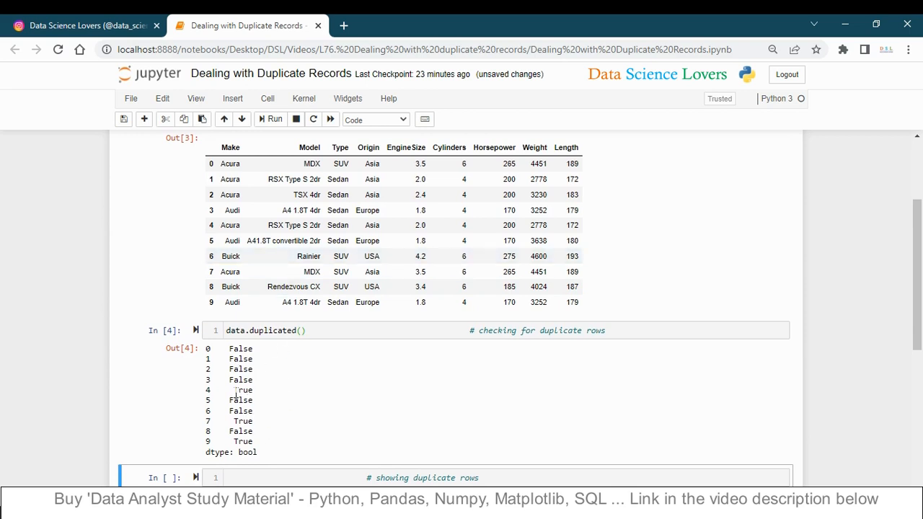
Step: Highlight the True duplicate flags for rows 4 and 7 in the output
{"action": "double_click", "coordinate": [242, 389]}
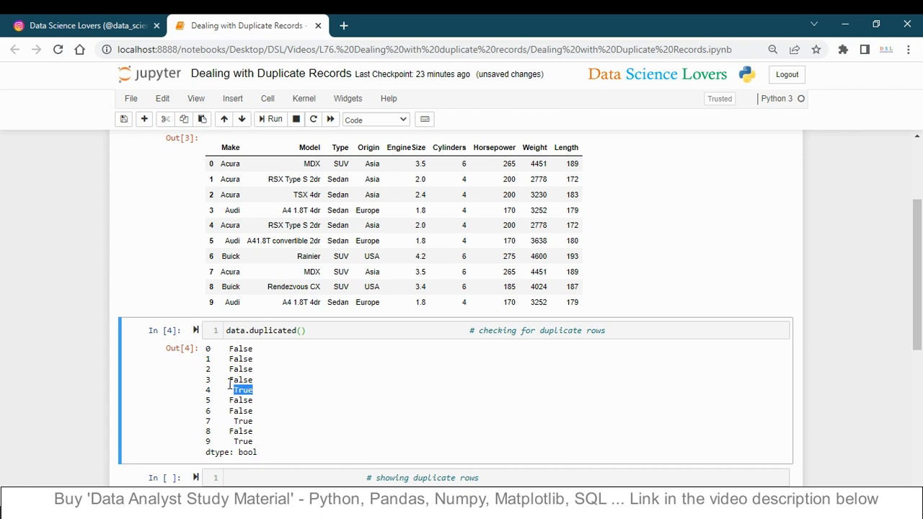
{"action": "mouse_move", "coordinate": [214, 395]}
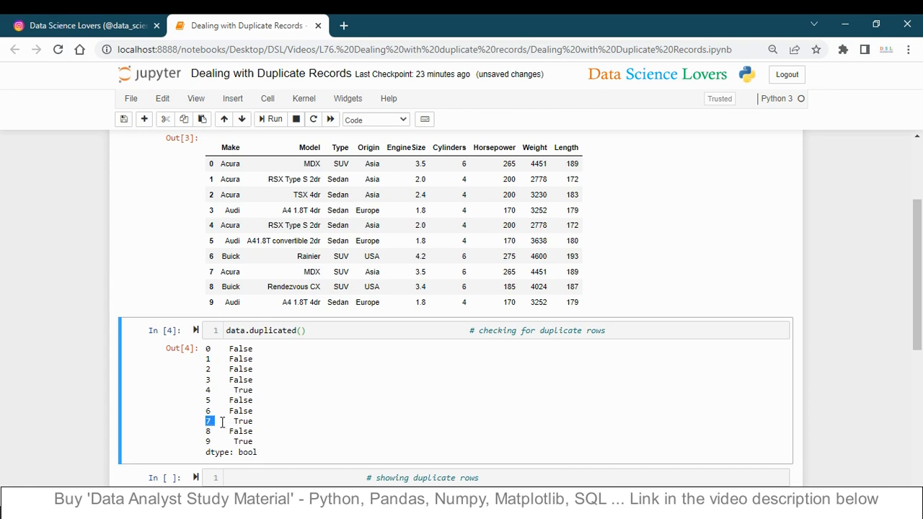
{"action": "double_click", "coordinate": [230, 421]}
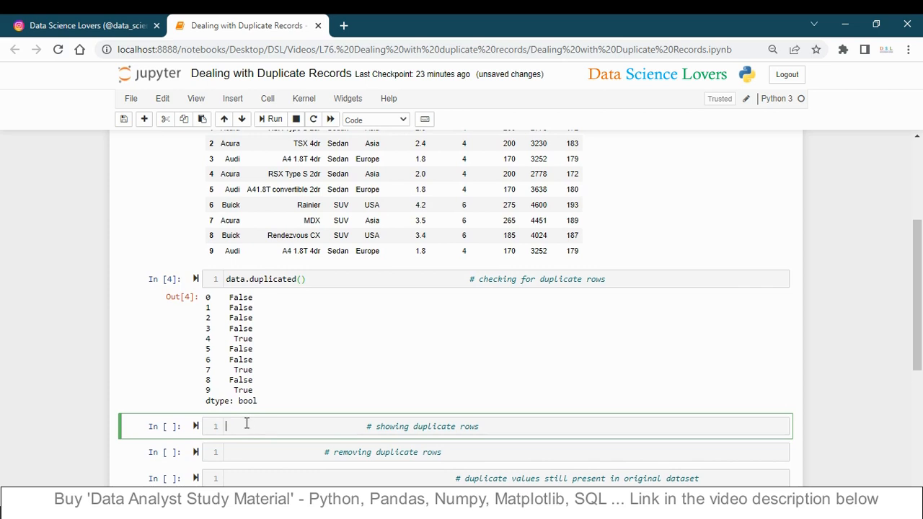
{"action": "scroll", "scroll_direction": "down", "scroll_amount": 3}
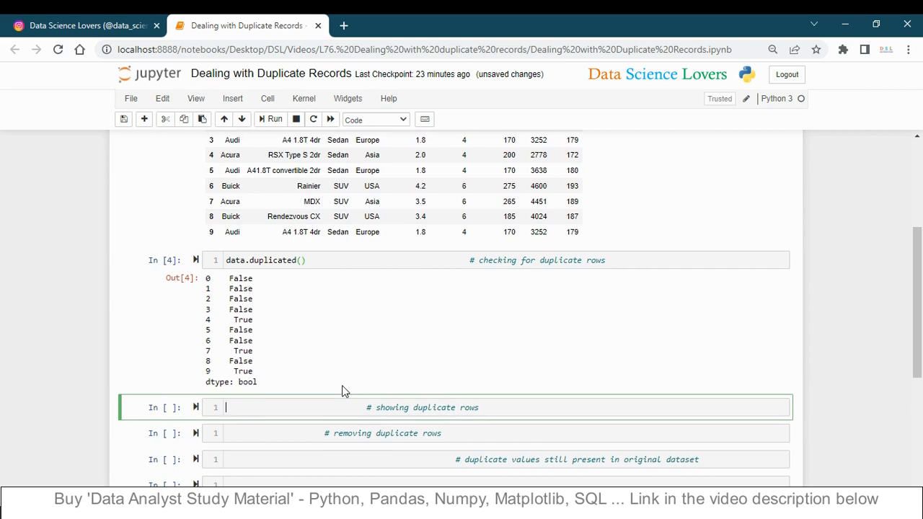
Step: Run data[data.duplicated()] to list duplicate rows 4, 7 and 9
{"action": "type", "text": "data"}
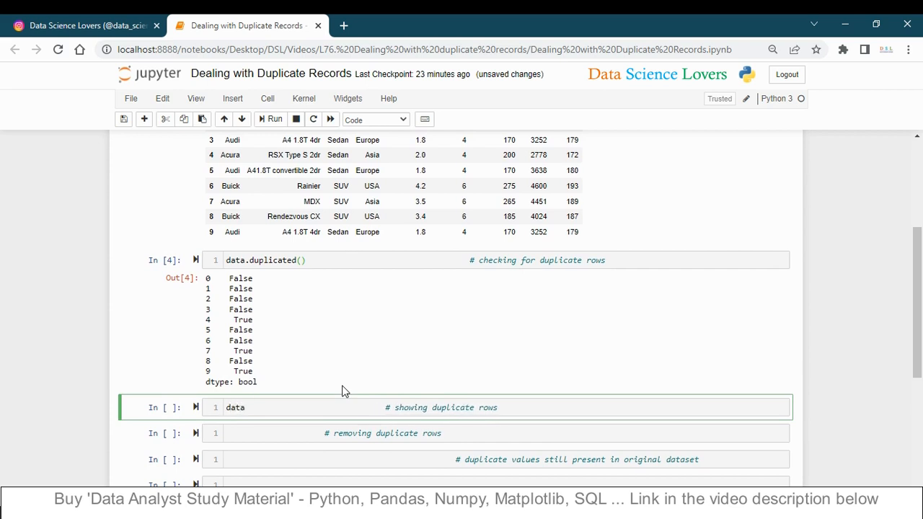
{"action": "type", "text": "[]"}
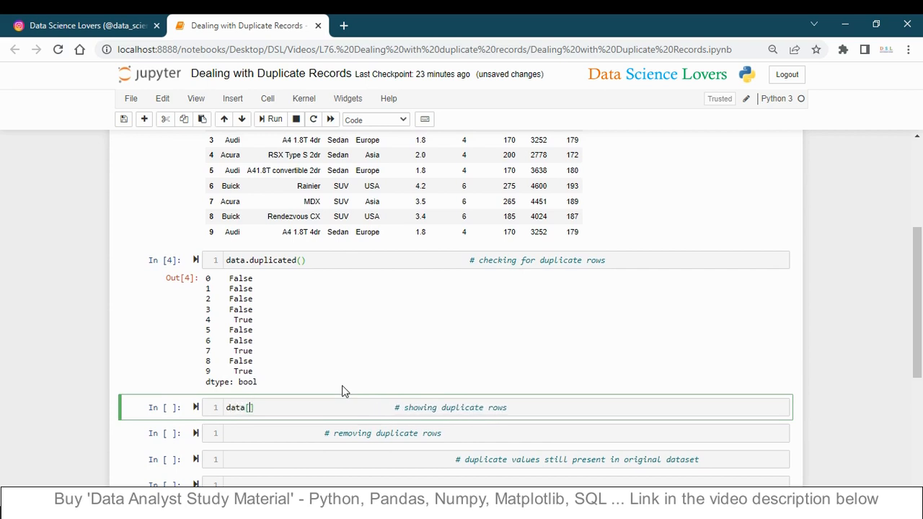
{"action": "type", "text": "d"}
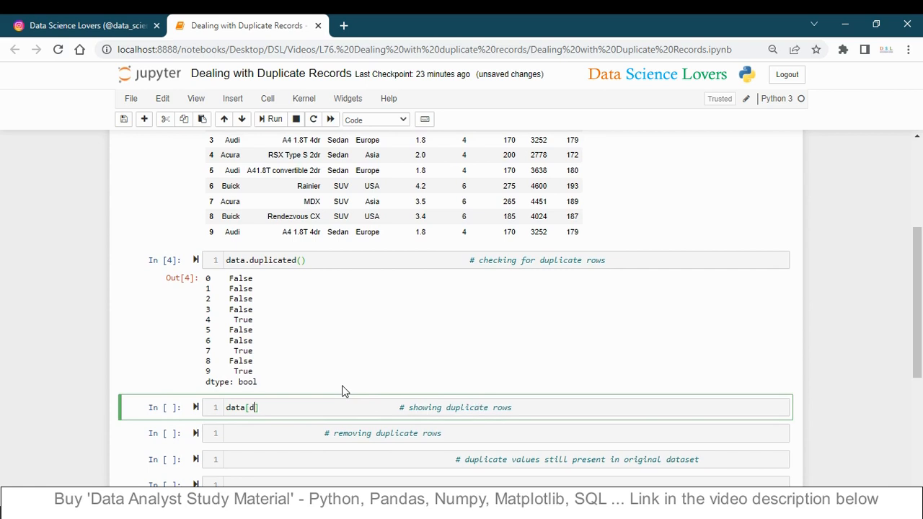
{"action": "type", "text": "ata."}
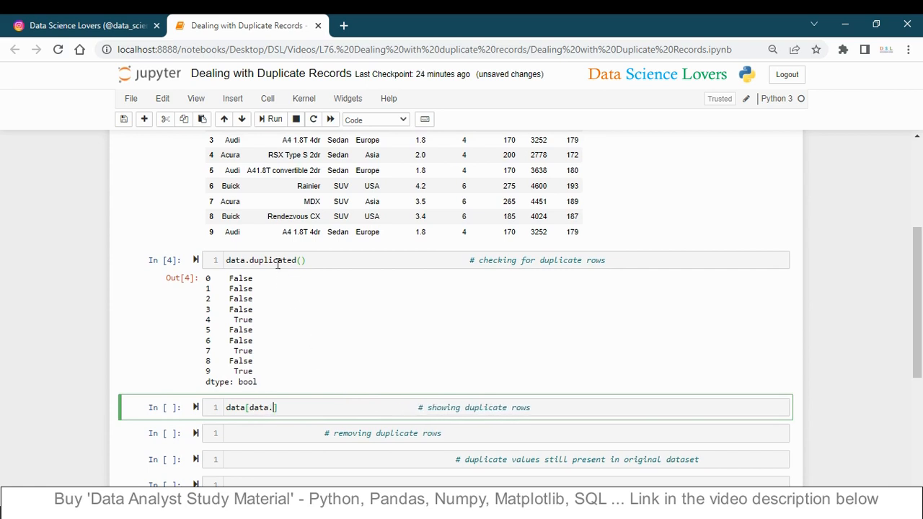
{"action": "mouse_move", "coordinate": [342, 395]}
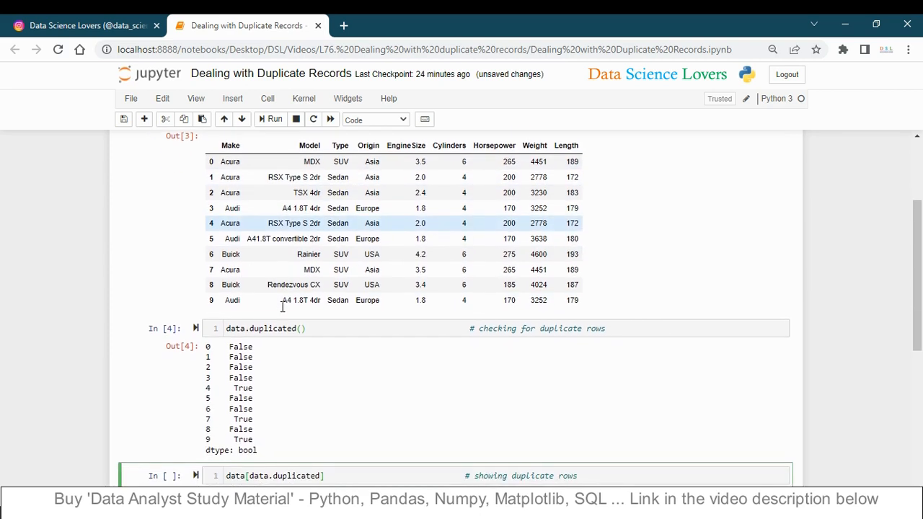
{"action": "scroll", "scroll_direction": "down", "scroll_amount": 3}
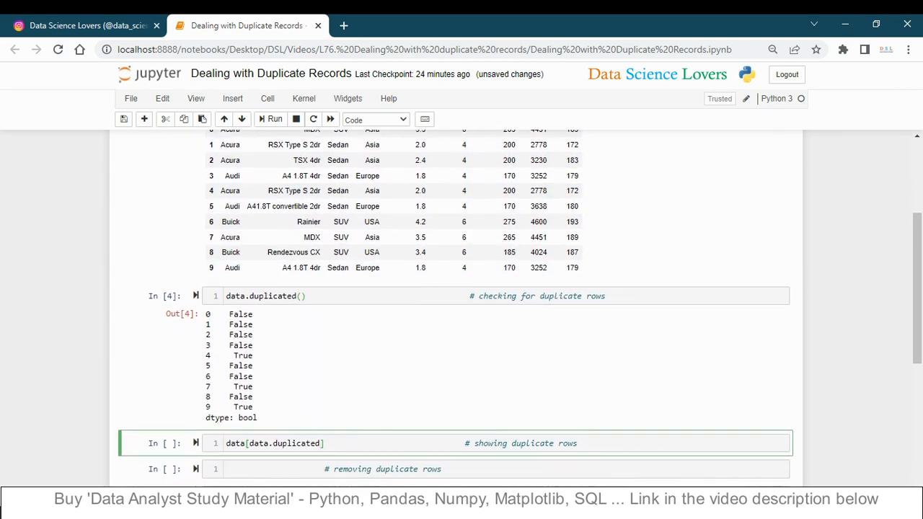
{"action": "type", "text": "()"}
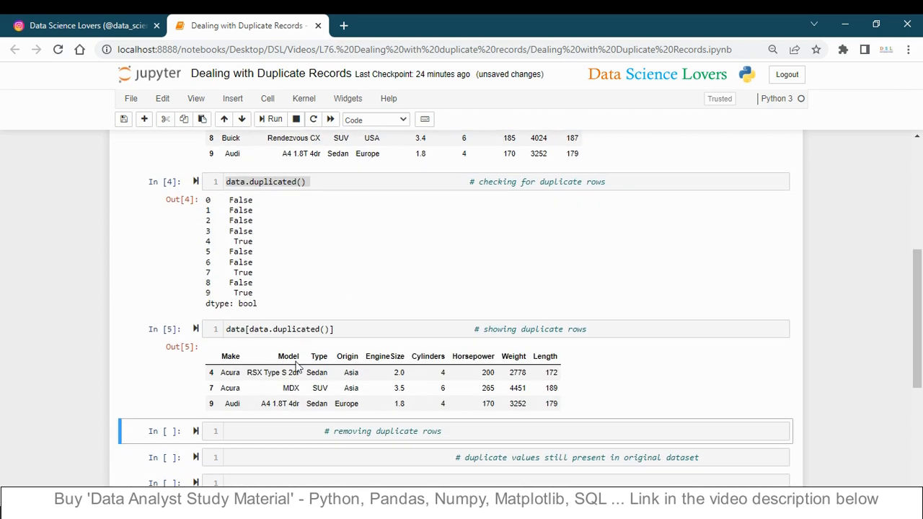
{"action": "mouse_move", "coordinate": [409, 352]}
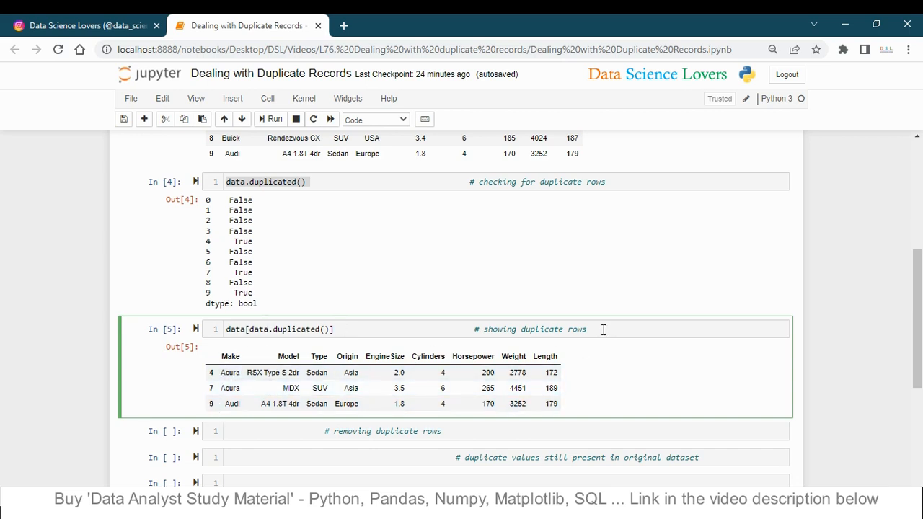
{"action": "scroll", "scroll_direction": "down", "scroll_amount": 3}
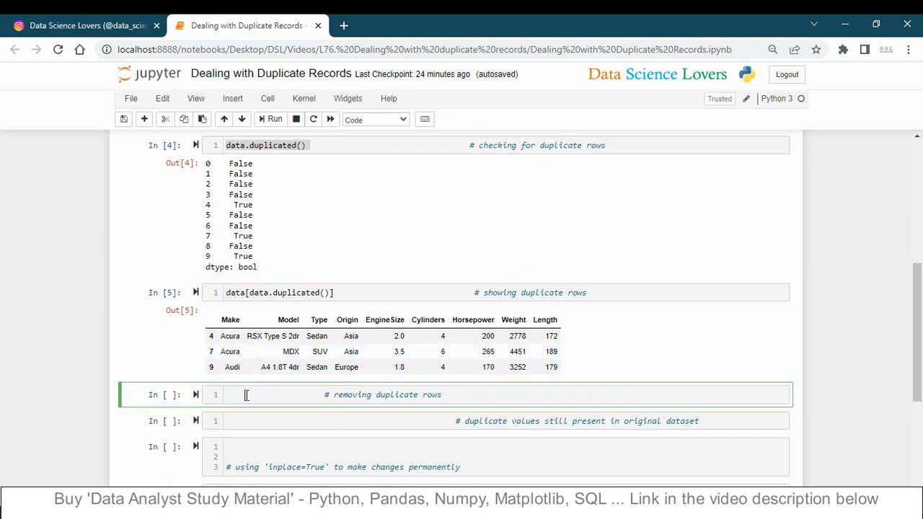
{"action": "mouse_move", "coordinate": [148, 372]}
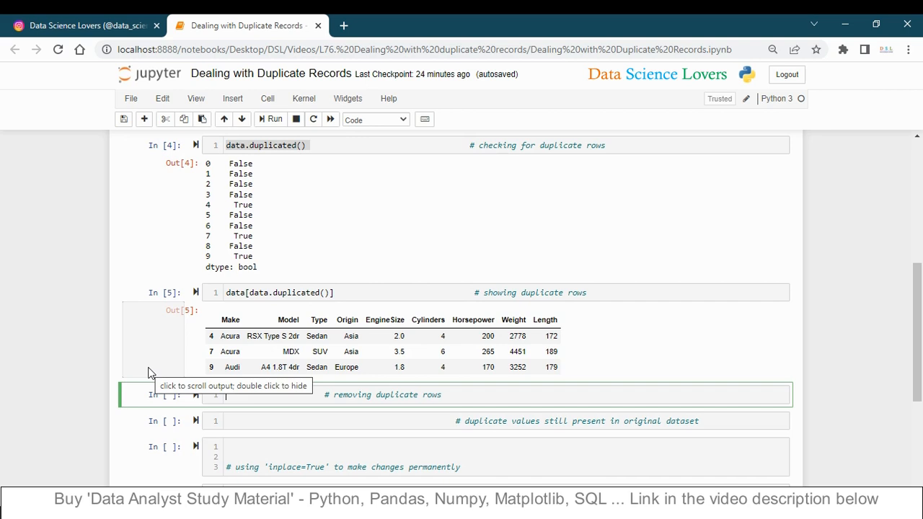
{"action": "mouse_move", "coordinate": [62, 386]}
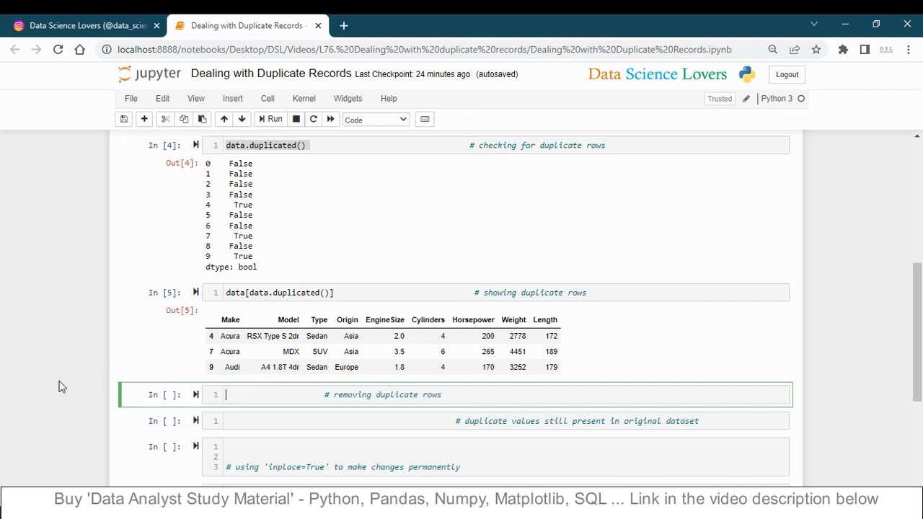
Step: Run data.drop_duplicates() to show seven rows without rows 4, 7 and 9
{"action": "type", "text": "data."}
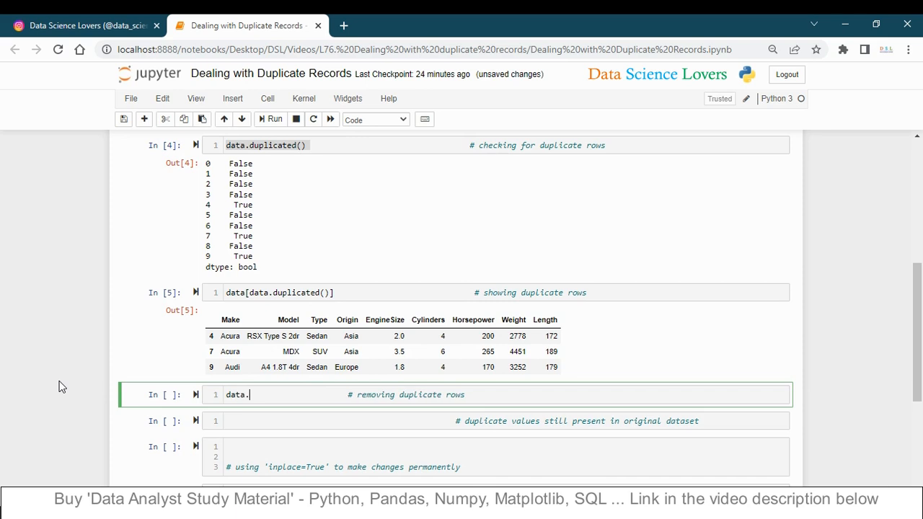
{"action": "type", "text": "drop_dupl"}
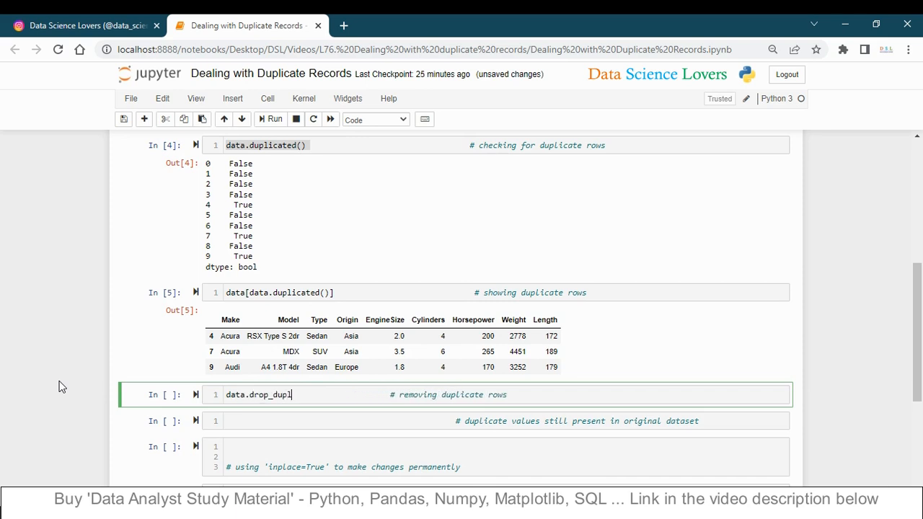
{"action": "type", "text": "icates"}
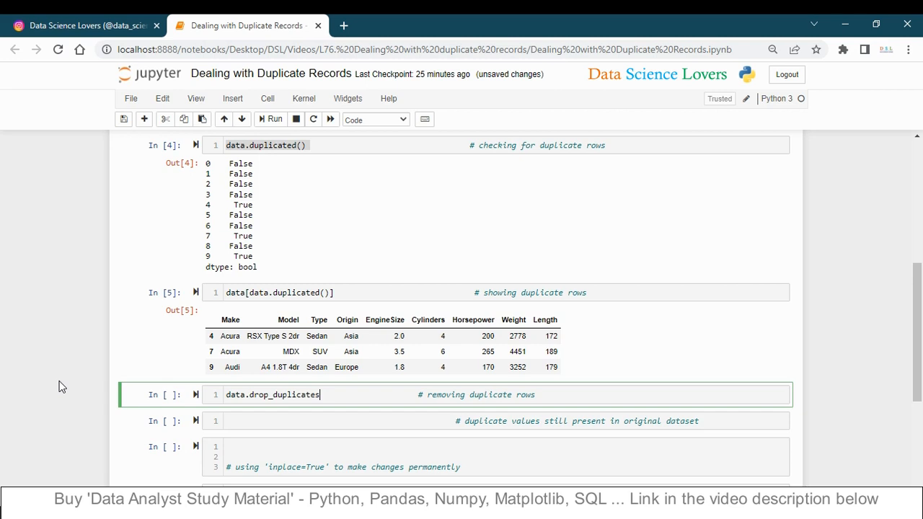
{"action": "type", "text": "()"}
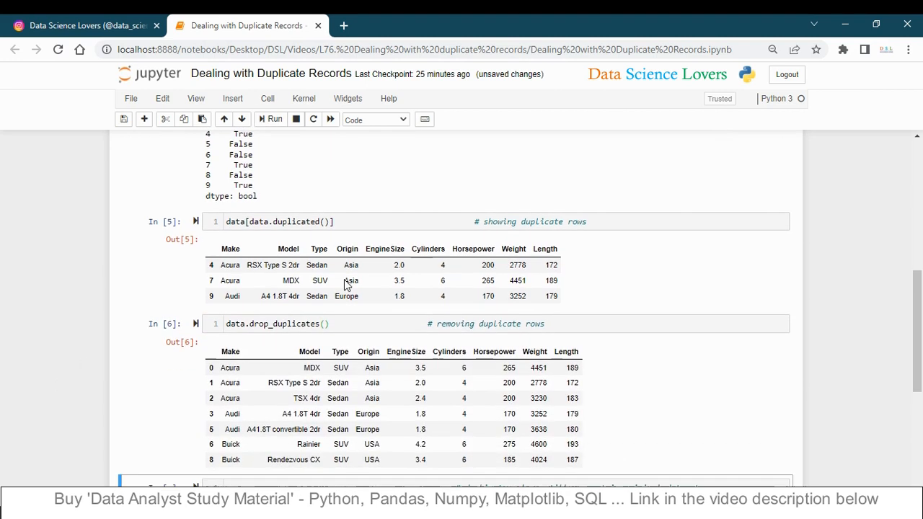
{"action": "scroll", "scroll_direction": "down", "scroll_amount": 3}
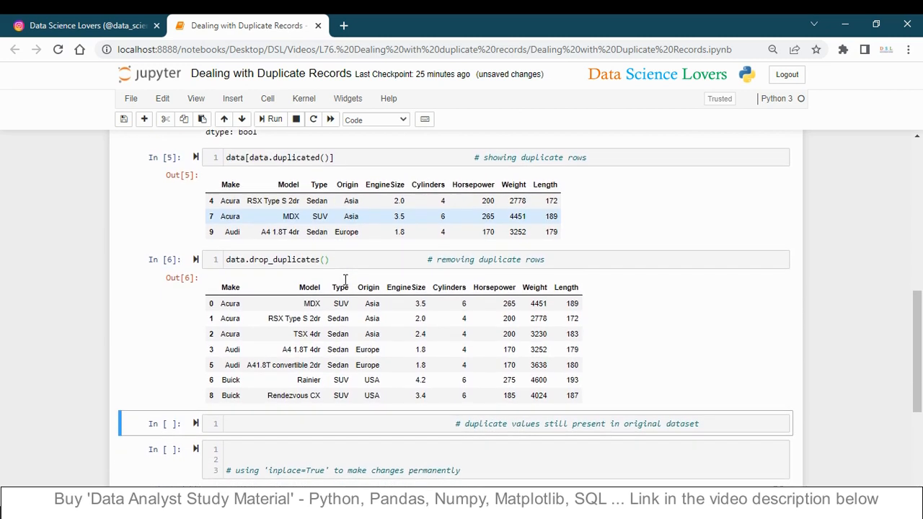
{"action": "scroll", "scroll_direction": "down", "scroll_amount": 3}
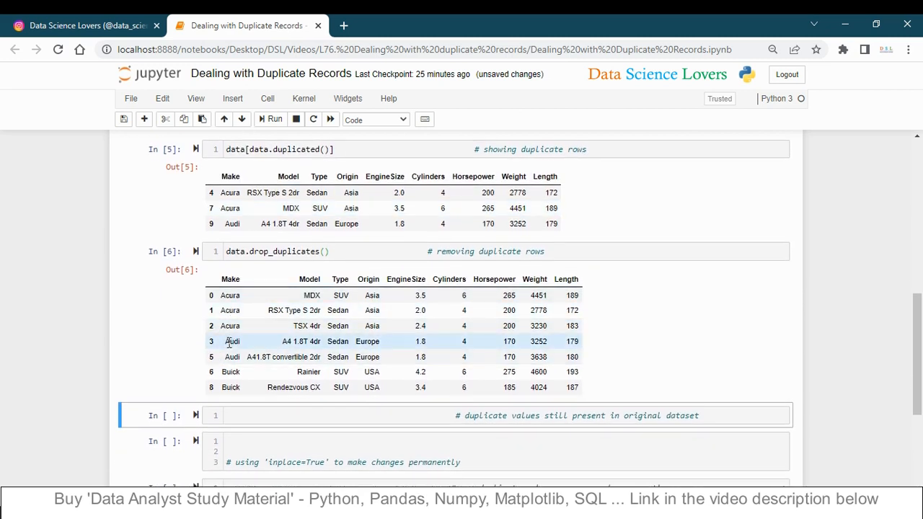
{"action": "mouse_move", "coordinate": [217, 352]}
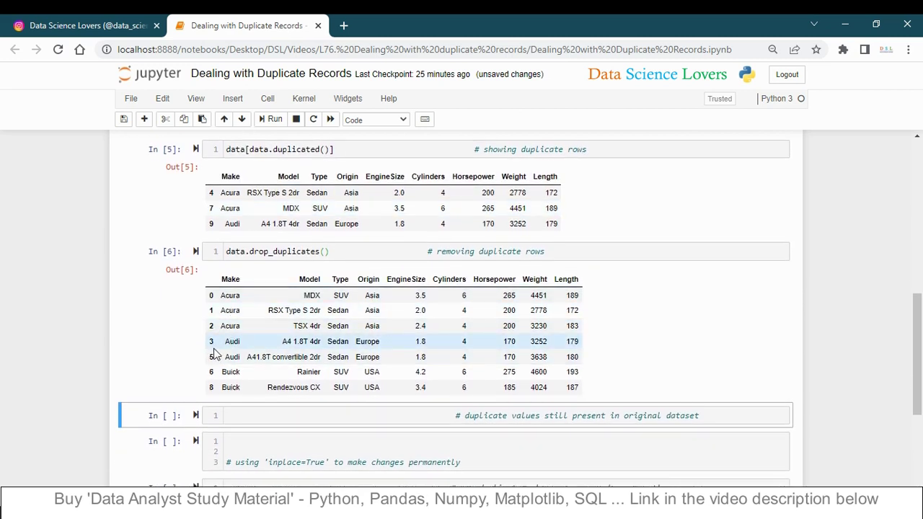
{"action": "mouse_move", "coordinate": [210, 403]}
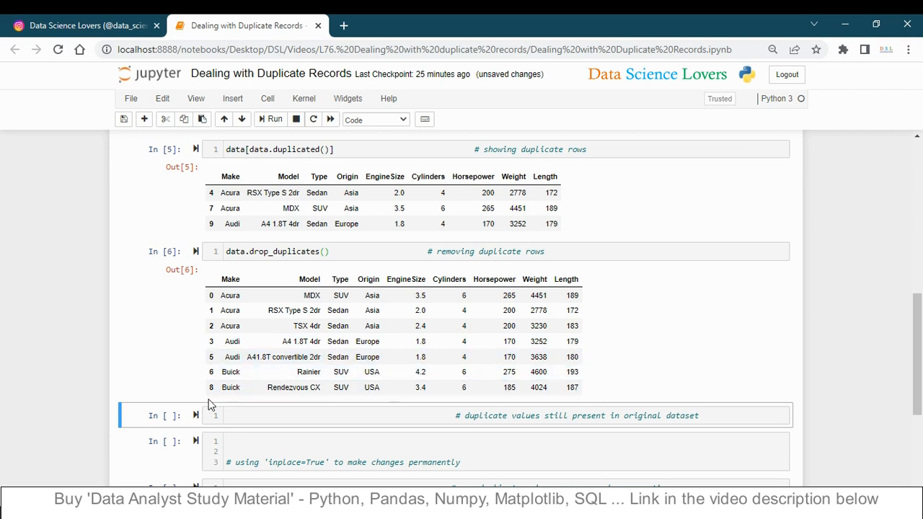
{"action": "mouse_move", "coordinate": [234, 357]}
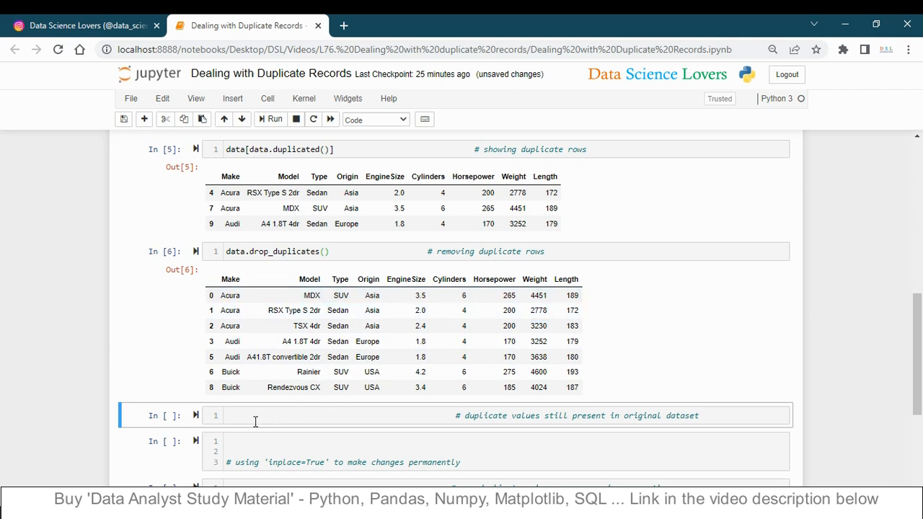
Step: Rerun 'data' in an empty cell, showing all ten rows still present
{"action": "left_click", "coordinate": [245, 415]}
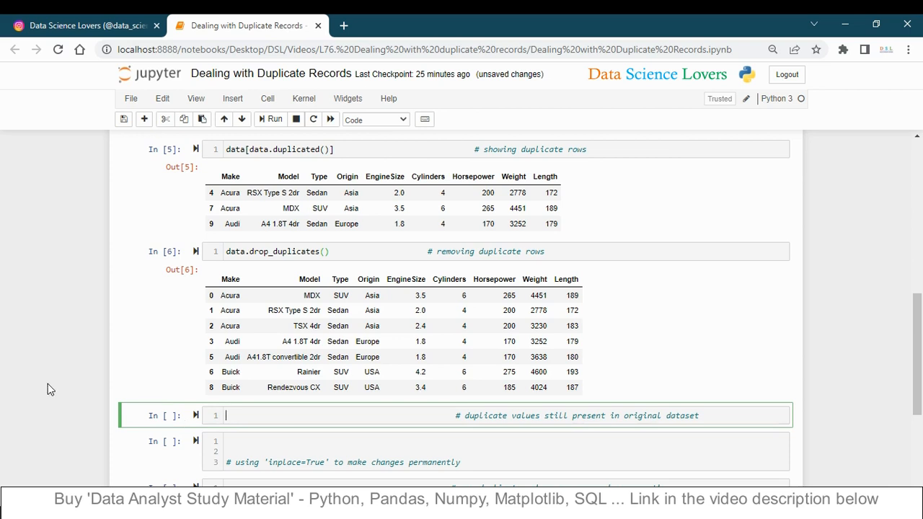
{"action": "type", "text": "data"}
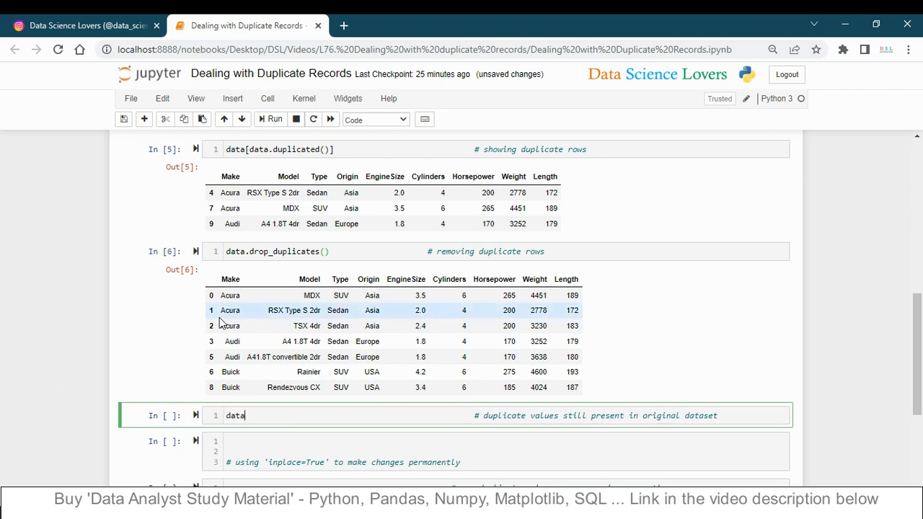
{"action": "left_click", "coordinate": [269, 119]}
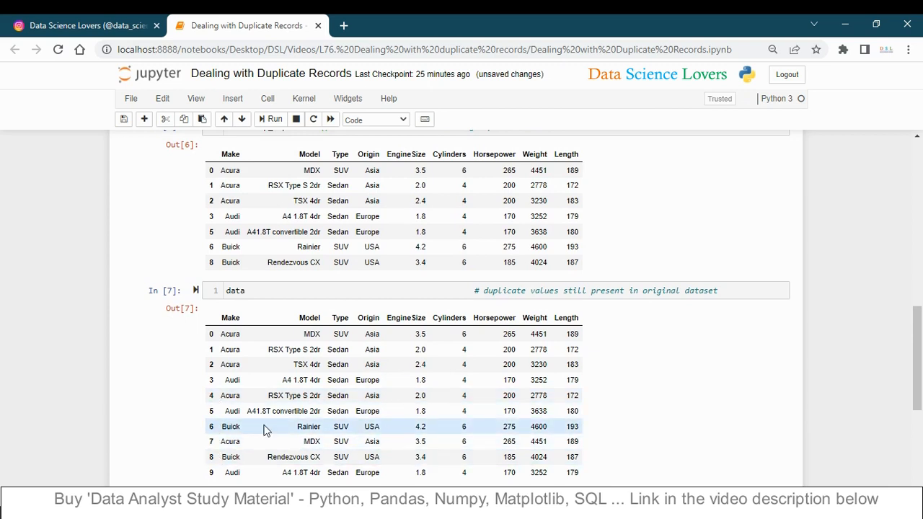
{"action": "scroll", "scroll_direction": "down", "scroll_amount": 3}
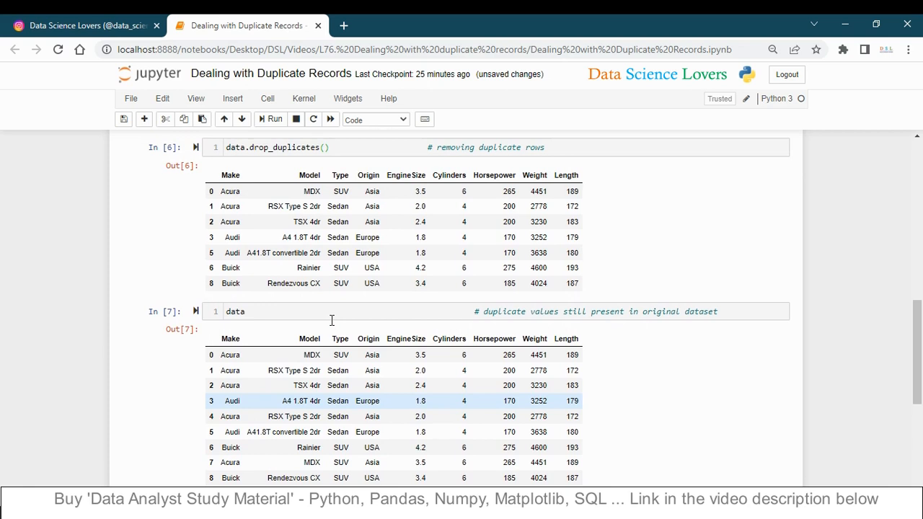
{"action": "scroll", "scroll_direction": "down", "scroll_amount": 3}
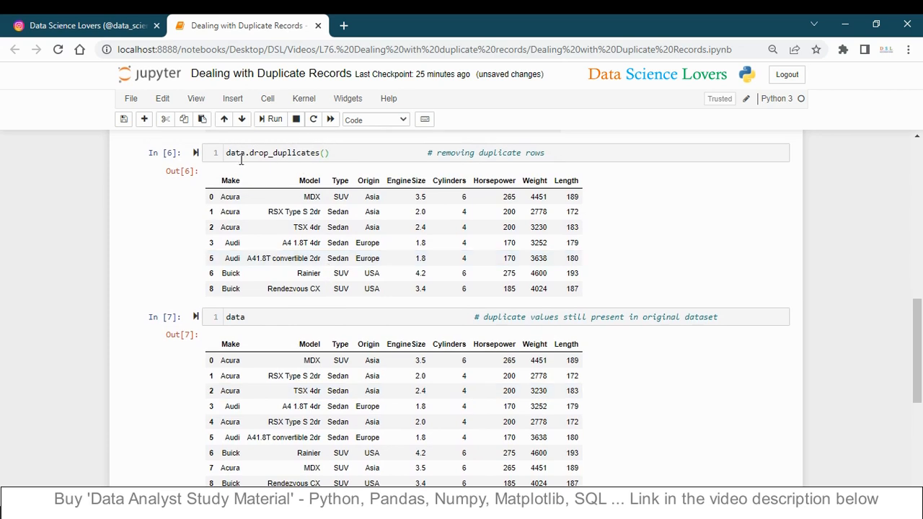
{"action": "scroll", "scroll_direction": "down", "scroll_amount": 3}
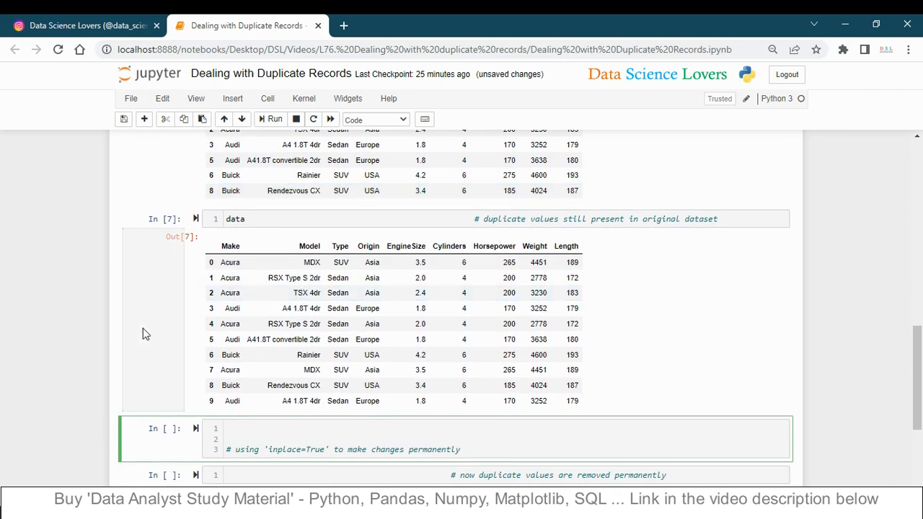
Step: Run data.drop_duplicates(inplace=True) to drop the duplicate rows permanently
{"action": "type", "text": "data.drop"}
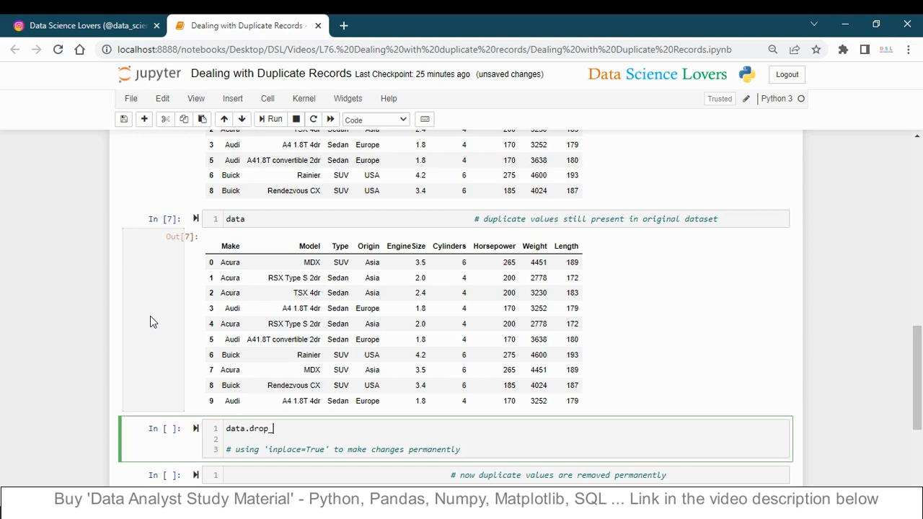
{"action": "type", "text": "_duplic"}
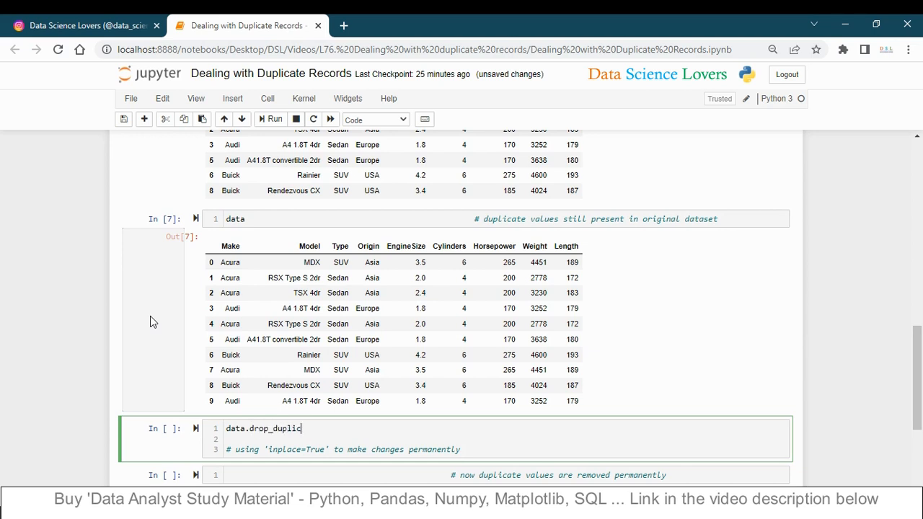
{"action": "type", "text": "ates()"}
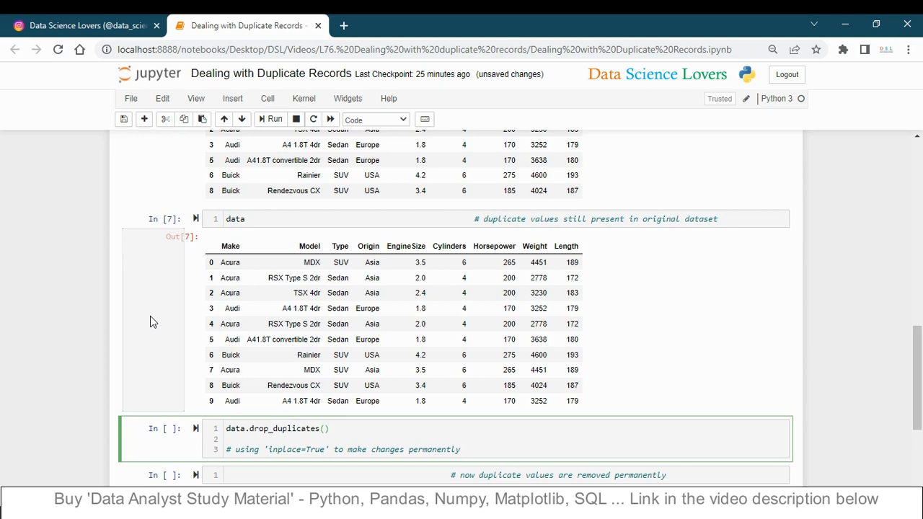
{"action": "type", "text": "inpla"}
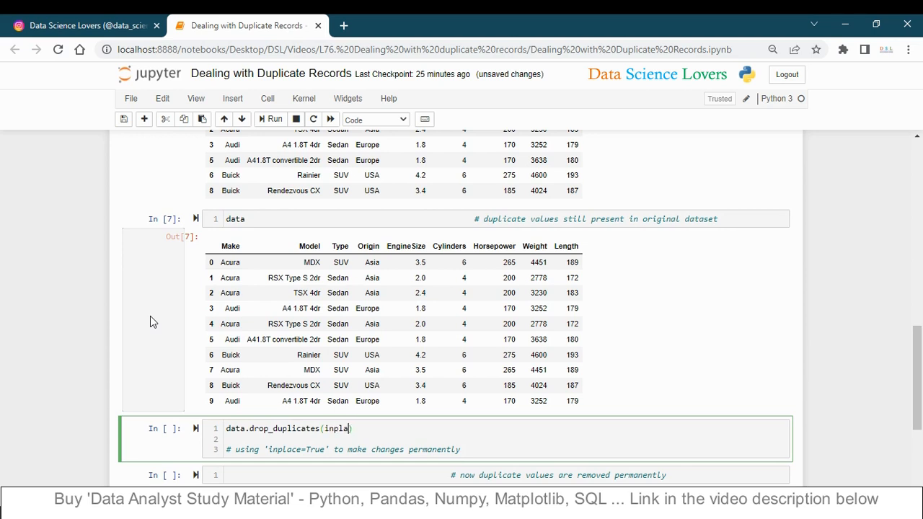
{"action": "type", "text": "ce=True"}
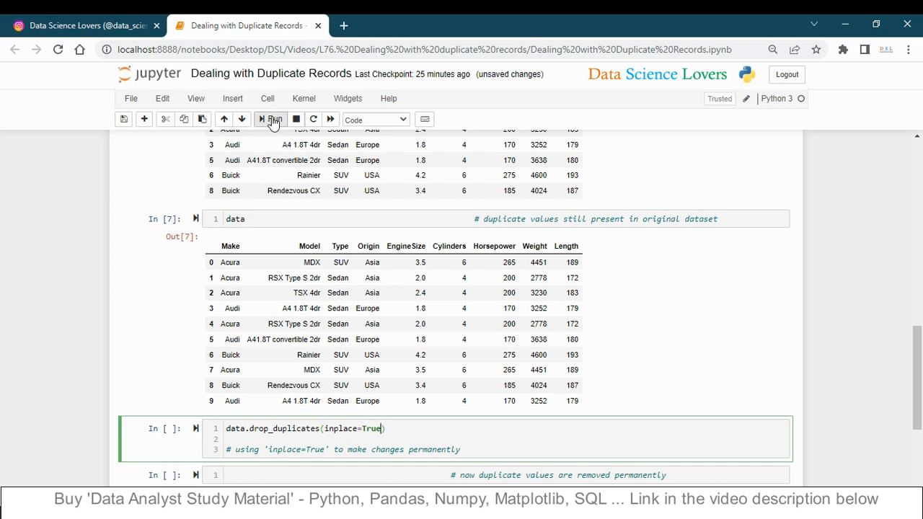
{"action": "left_click", "coordinate": [274, 119]}
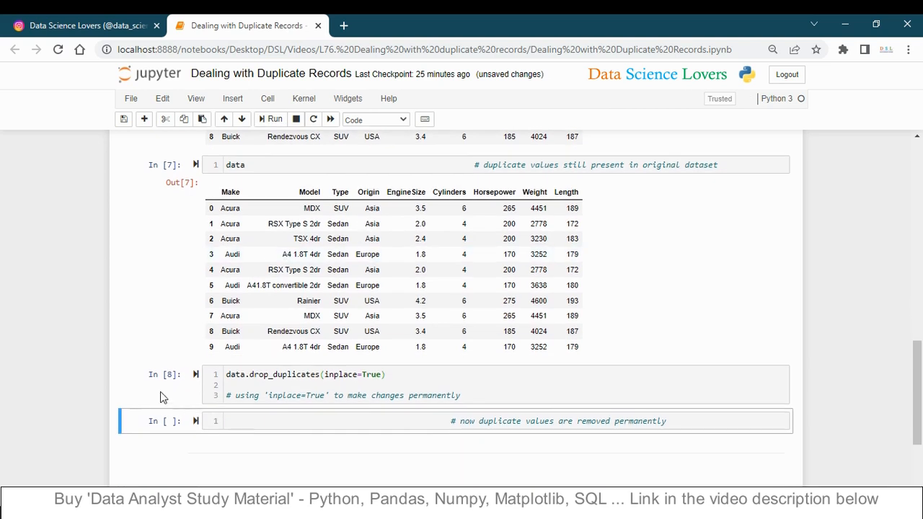
{"action": "left_click", "coordinate": [237, 421]}
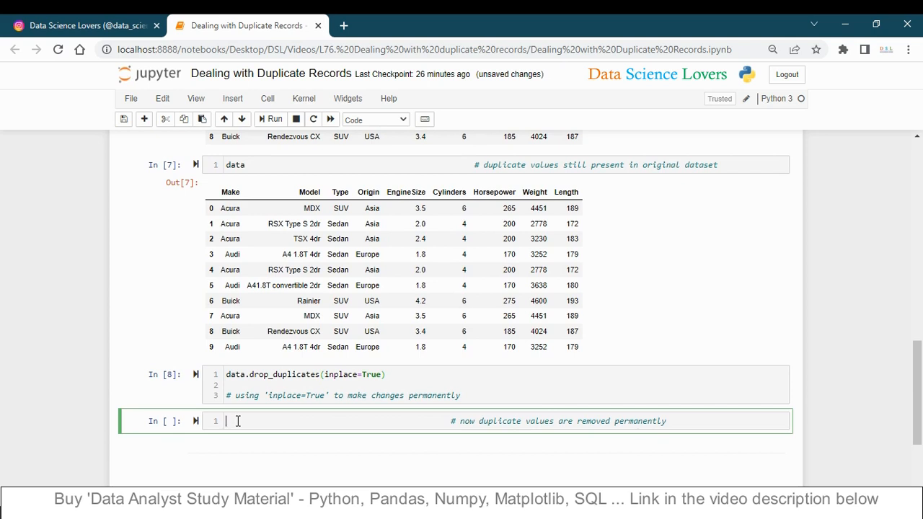
Step: Run `data` in the last cell and scroll through the seven deduplicated car rows
{"action": "type", "text": "data"}
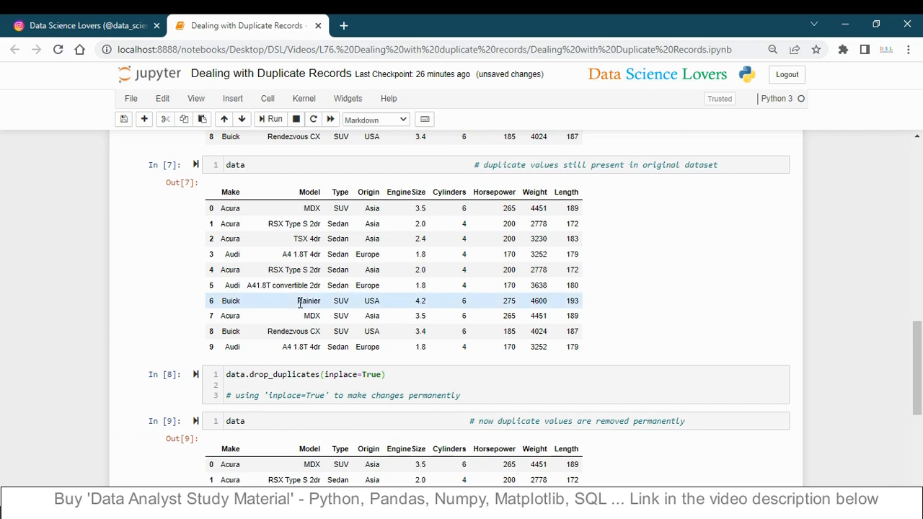
{"action": "scroll", "scroll_direction": "down", "scroll_amount": 3}
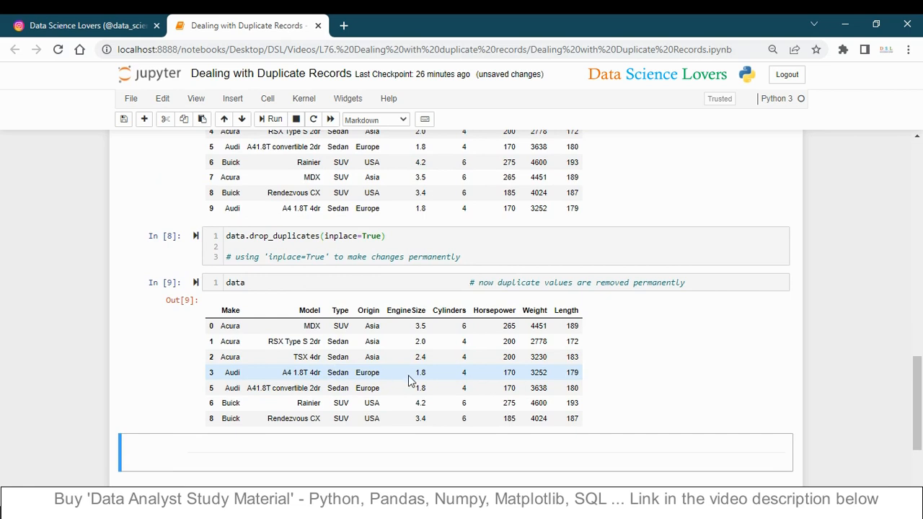
{"action": "scroll", "scroll_direction": "down", "scroll_amount": 3}
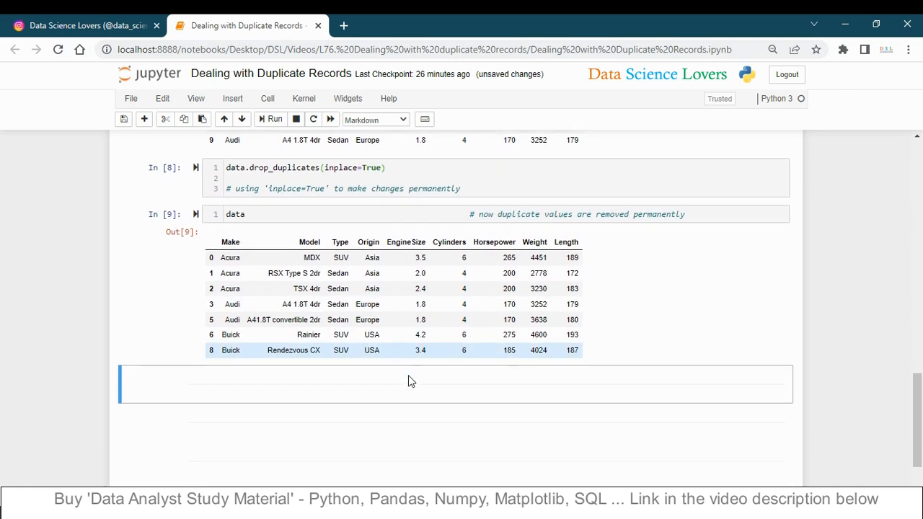
{"action": "scroll", "scroll_direction": "down", "scroll_amount": 3}
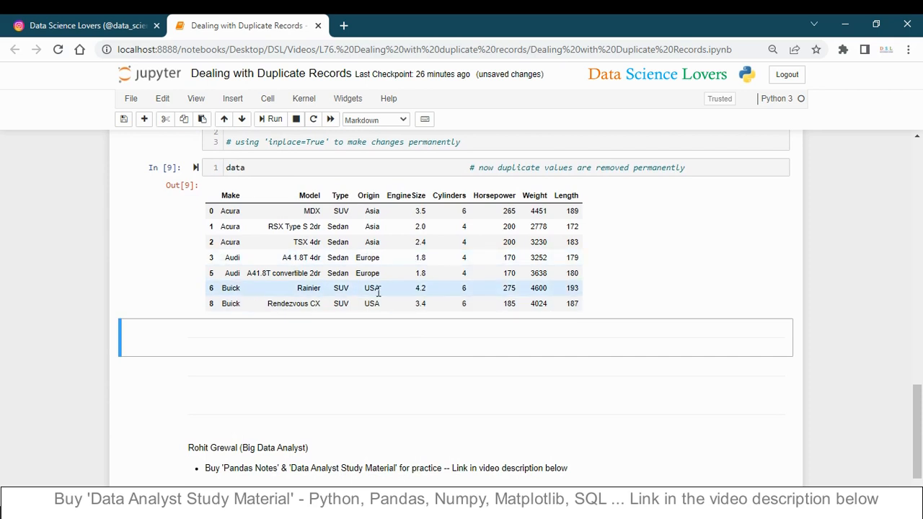
{"action": "mouse_move", "coordinate": [481, 351]}
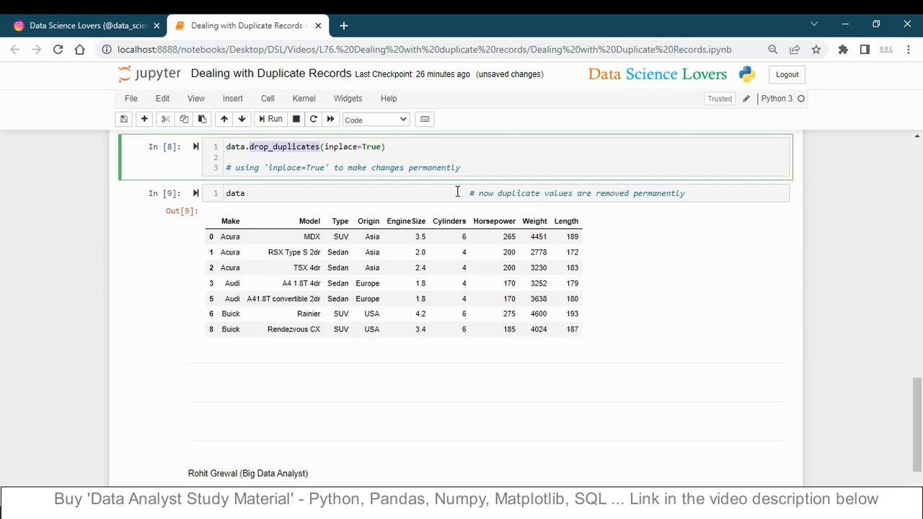
{"action": "scroll", "scroll_direction": "down", "scroll_amount": 3}
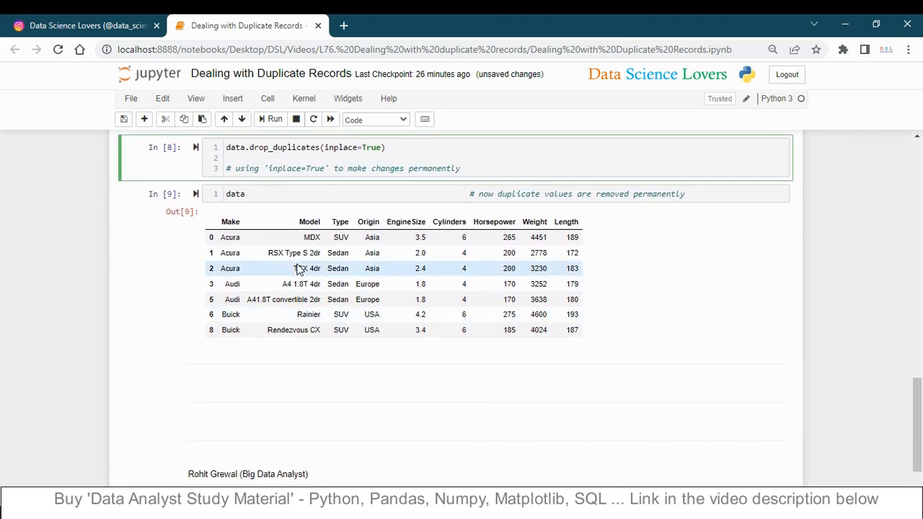
{"action": "mouse_move", "coordinate": [429, 383]}
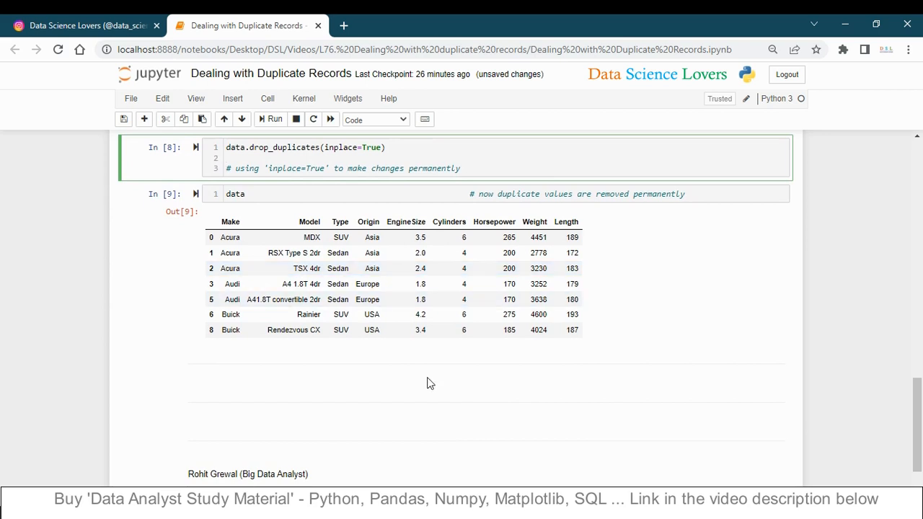
{"action": "scroll", "scroll_direction": "down", "scroll_amount": 3}
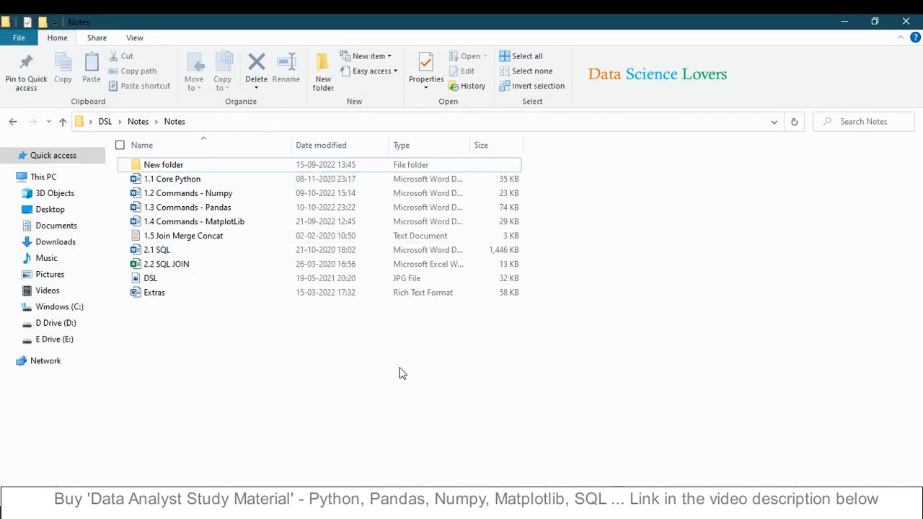
{"action": "mouse_move", "coordinate": [451, 437]}
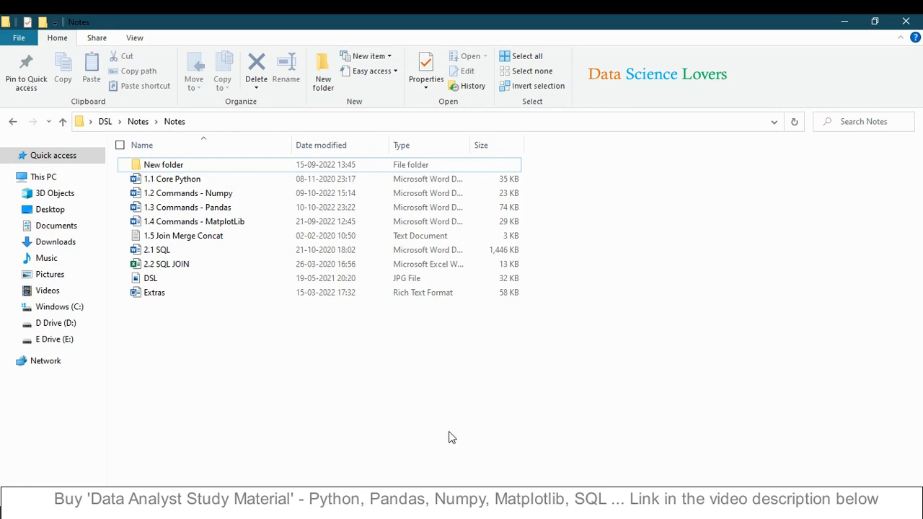
{"action": "mouse_move", "coordinate": [447, 431]}
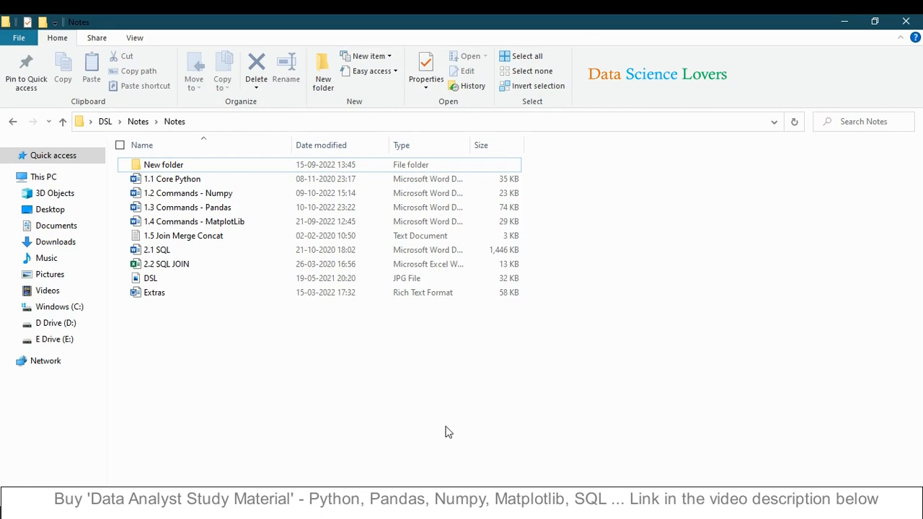